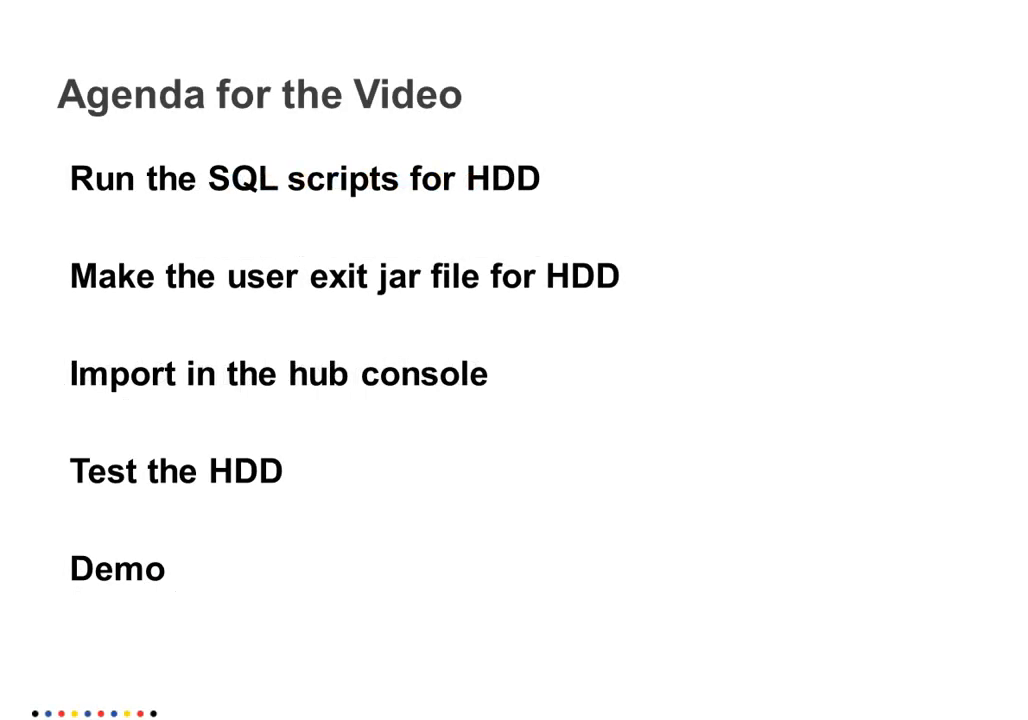
- Switch to Notepad++ and enlarge the hddUserExit post-landing user exit source to fill the screen
key(alt+tab)
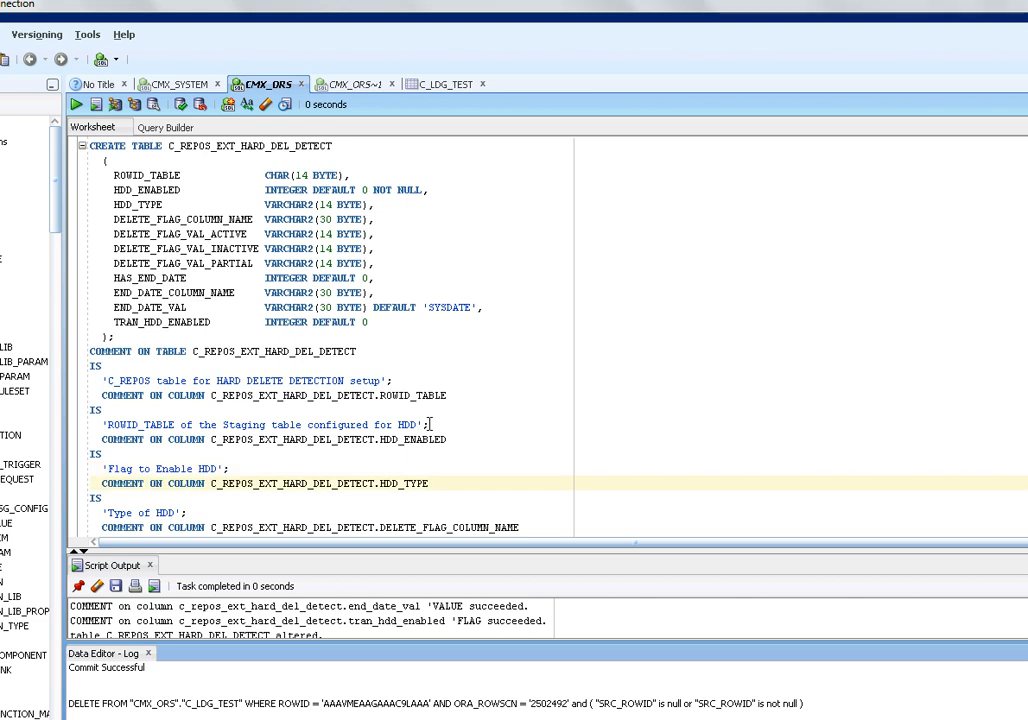
scroll(down, 3)
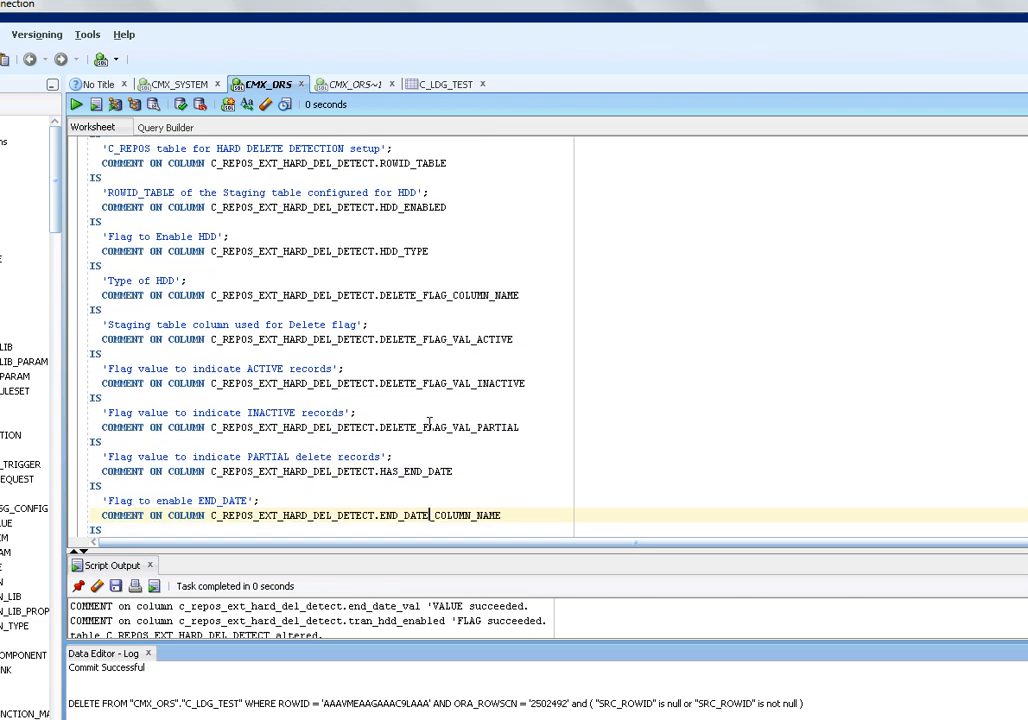
scroll(down, 3)
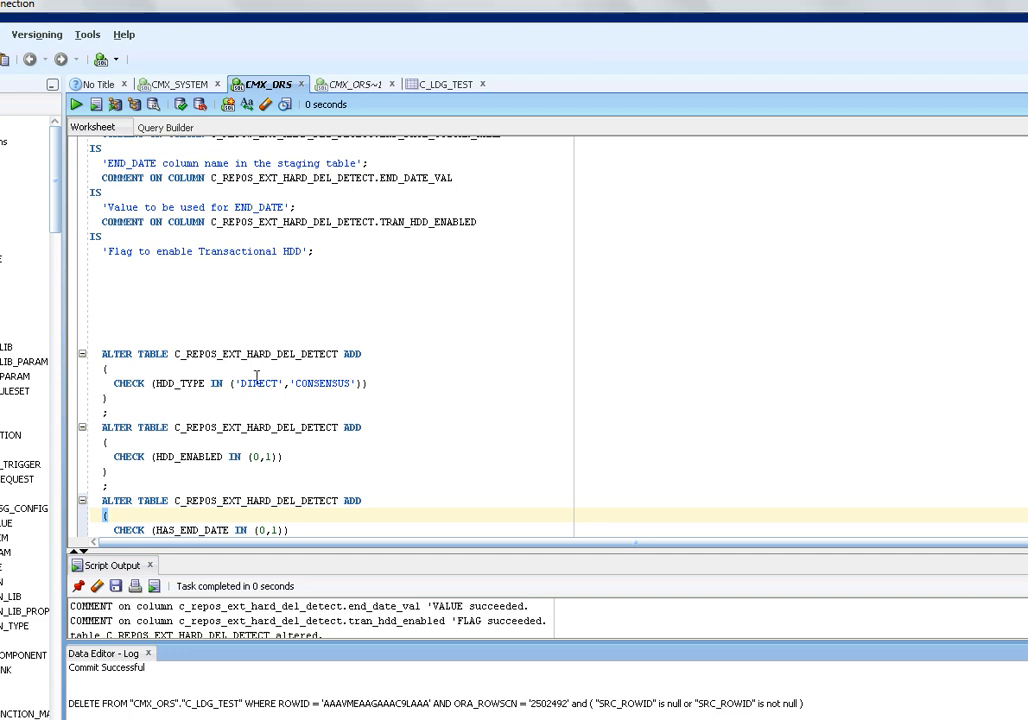
double_click(322, 384)
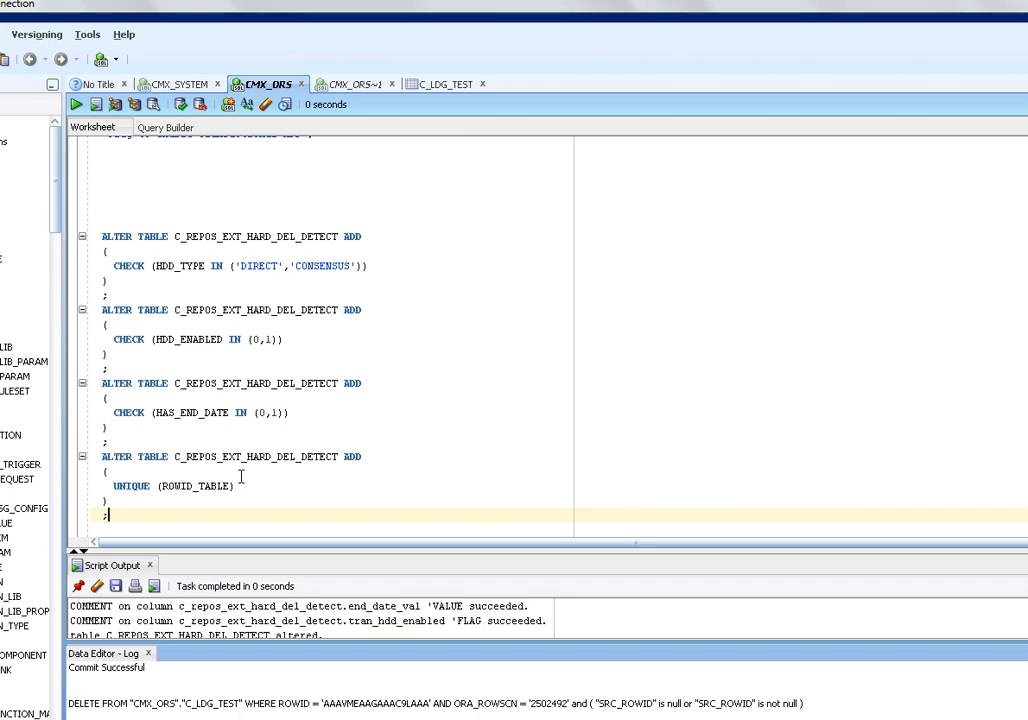
scroll(down, 3)
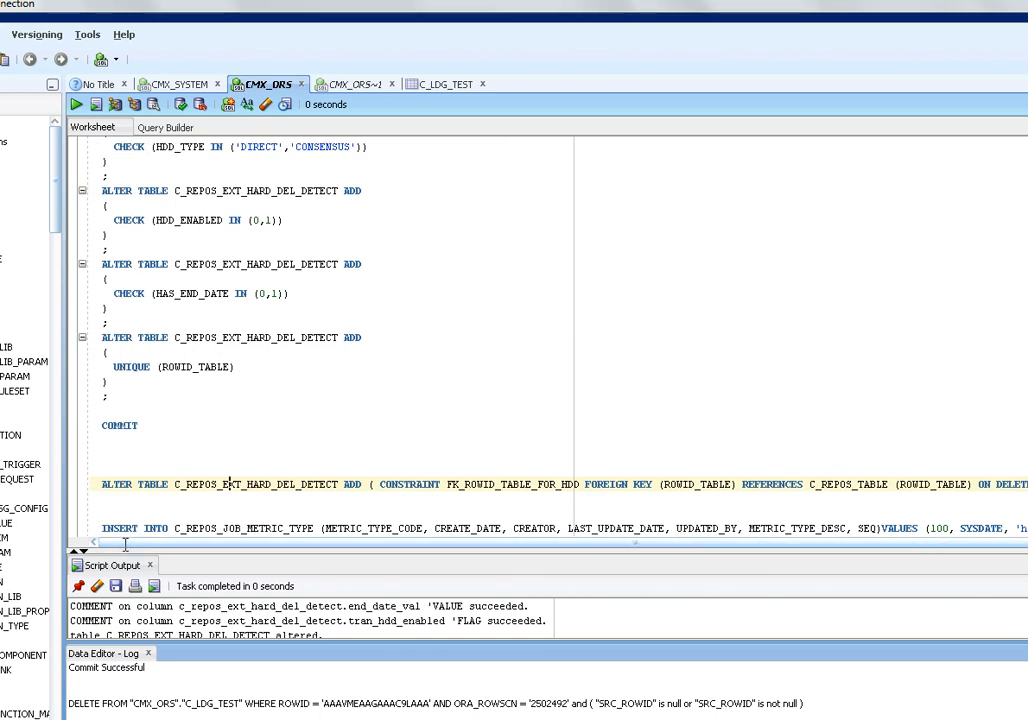
scroll(right, 3)
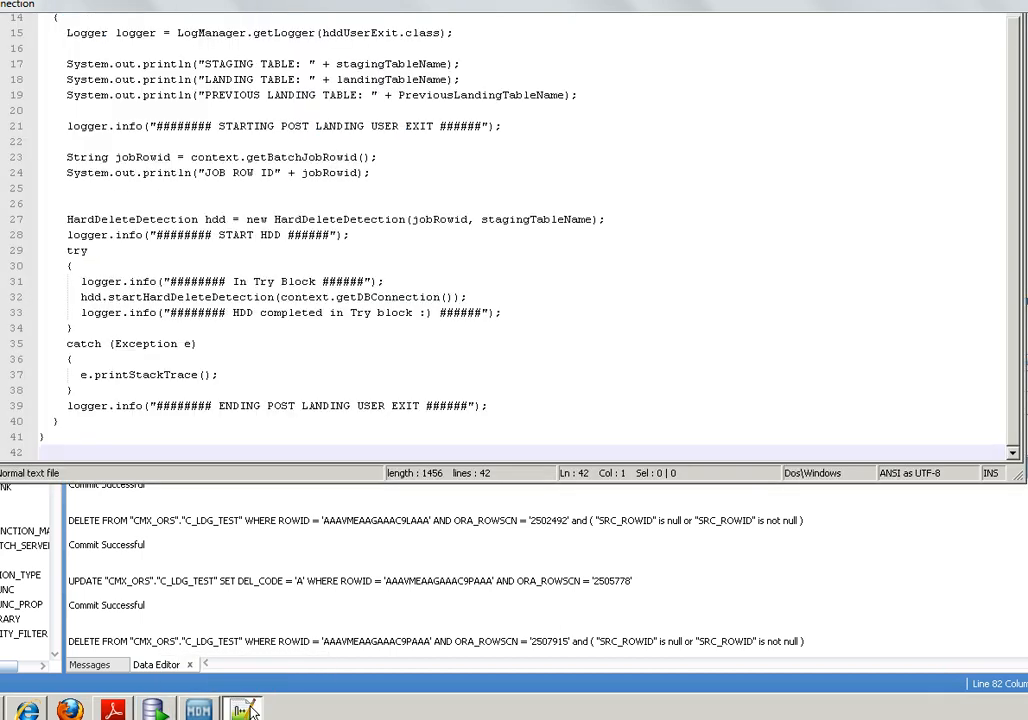
click(240, 708)
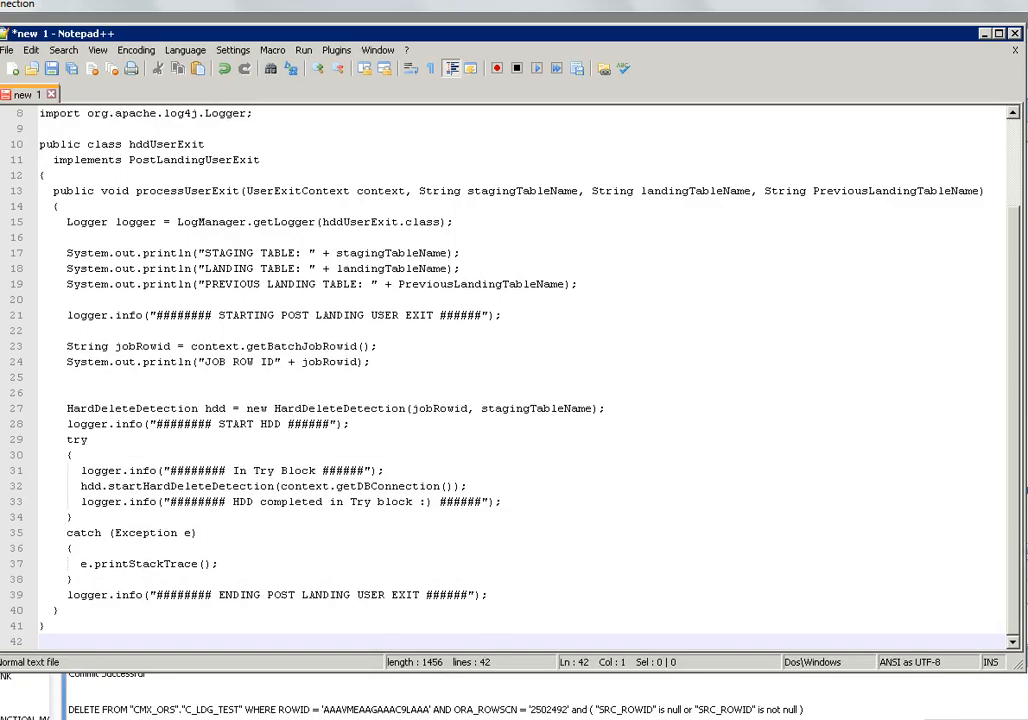
mouse_move(1016, 350)
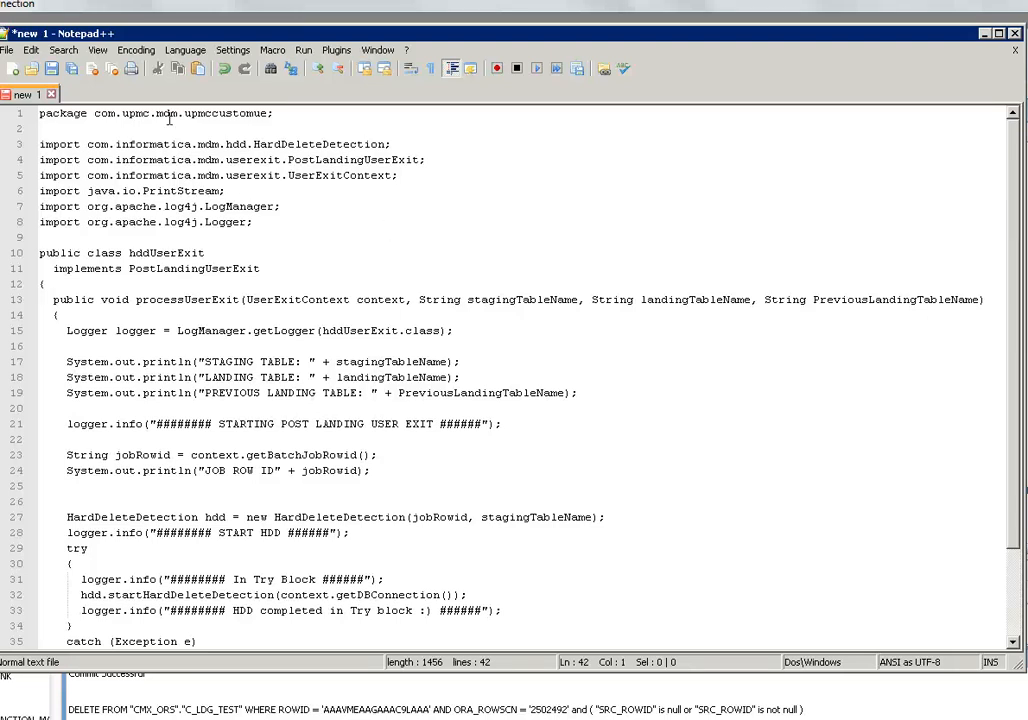
mouse_move(188, 152)
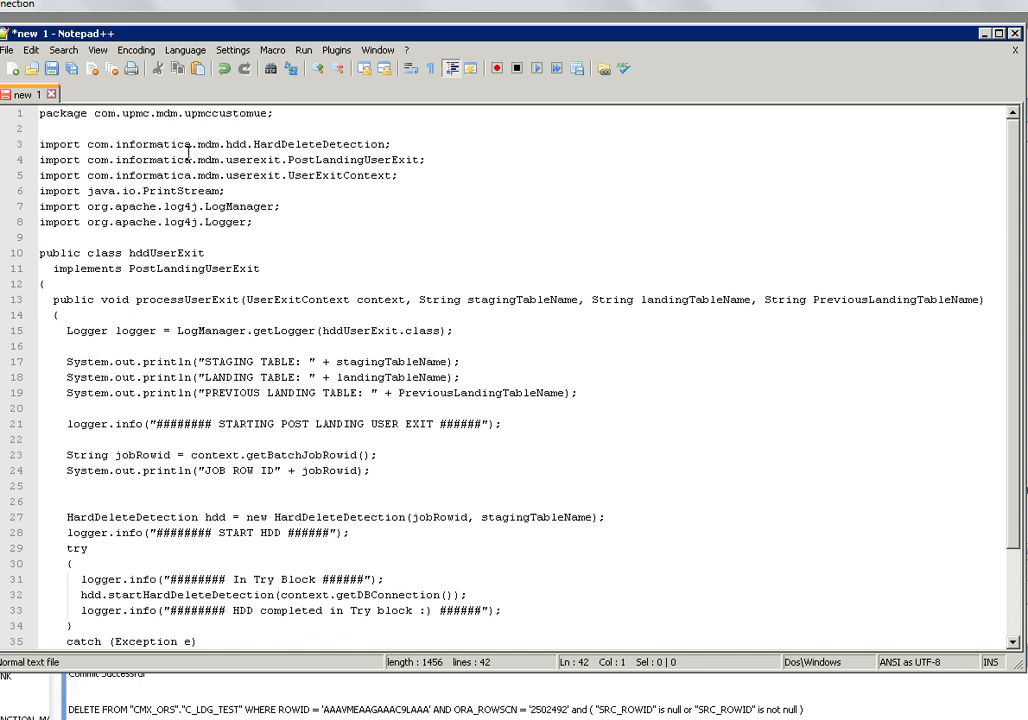
mouse_move(230, 342)
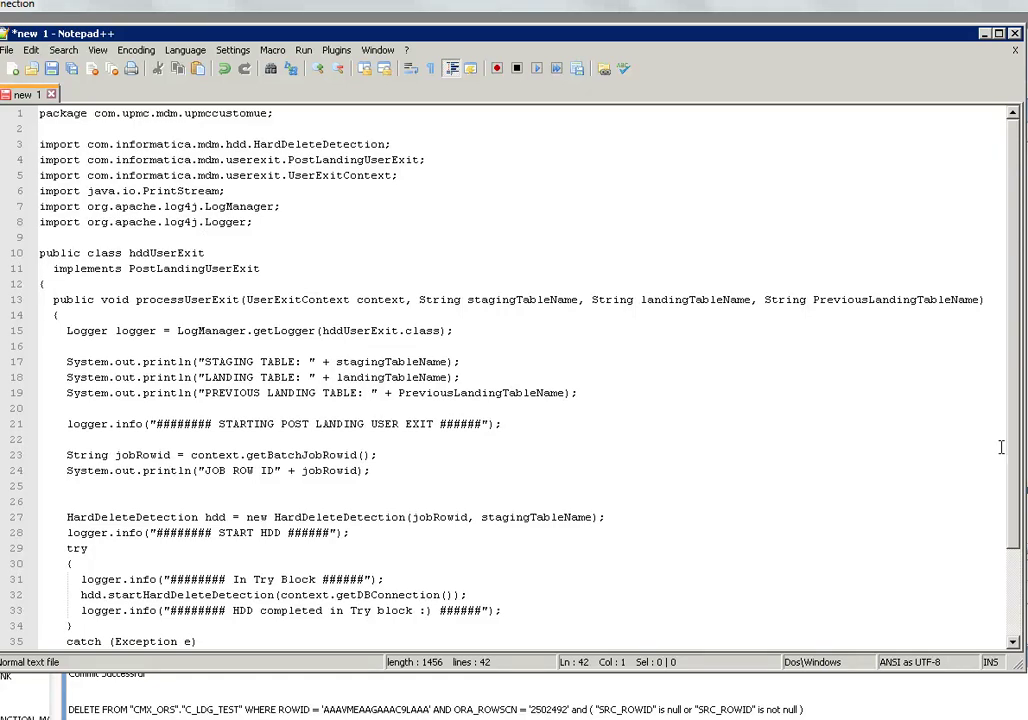
- Scroll through the class to the line printing the staging table name and the HDD try-catch block
scroll(down, 3)
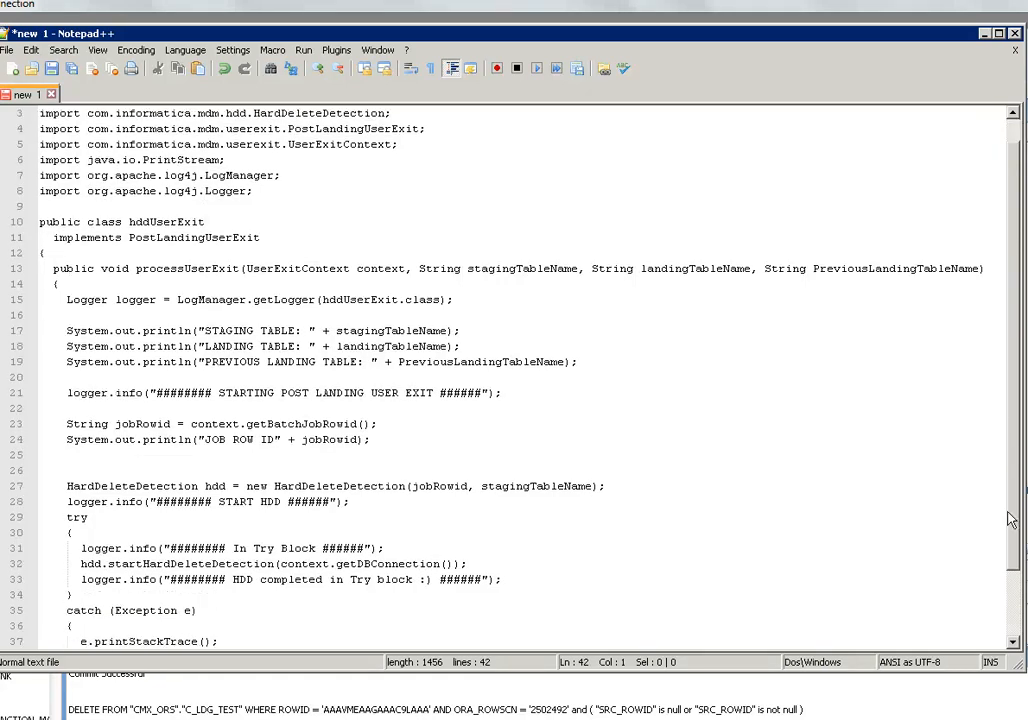
scroll(down, 3)
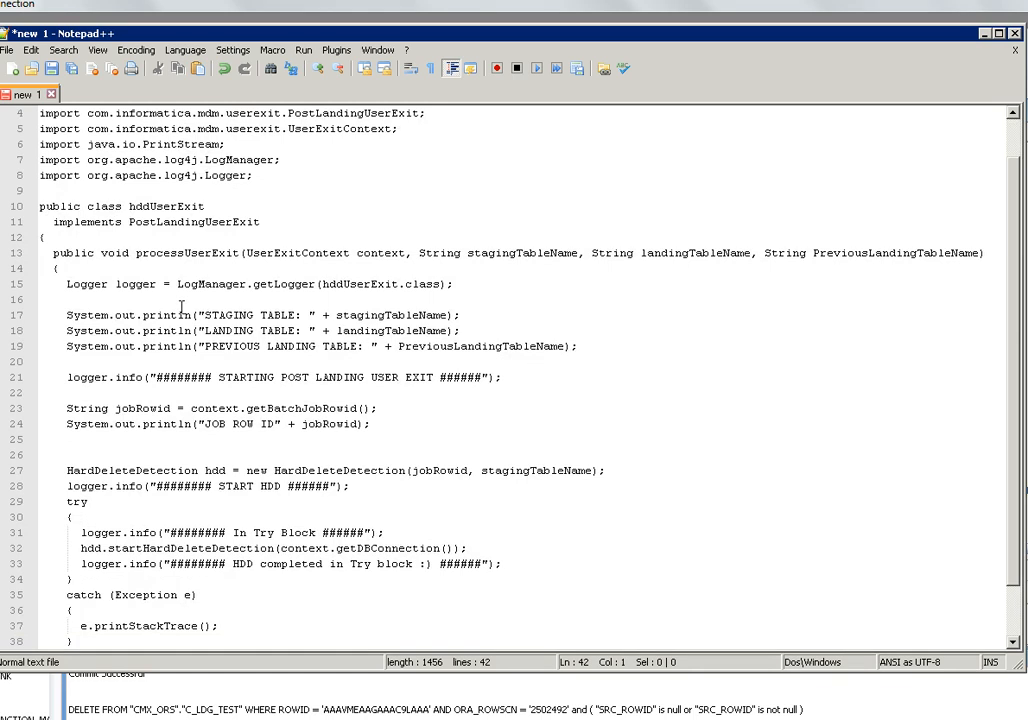
click(348, 316)
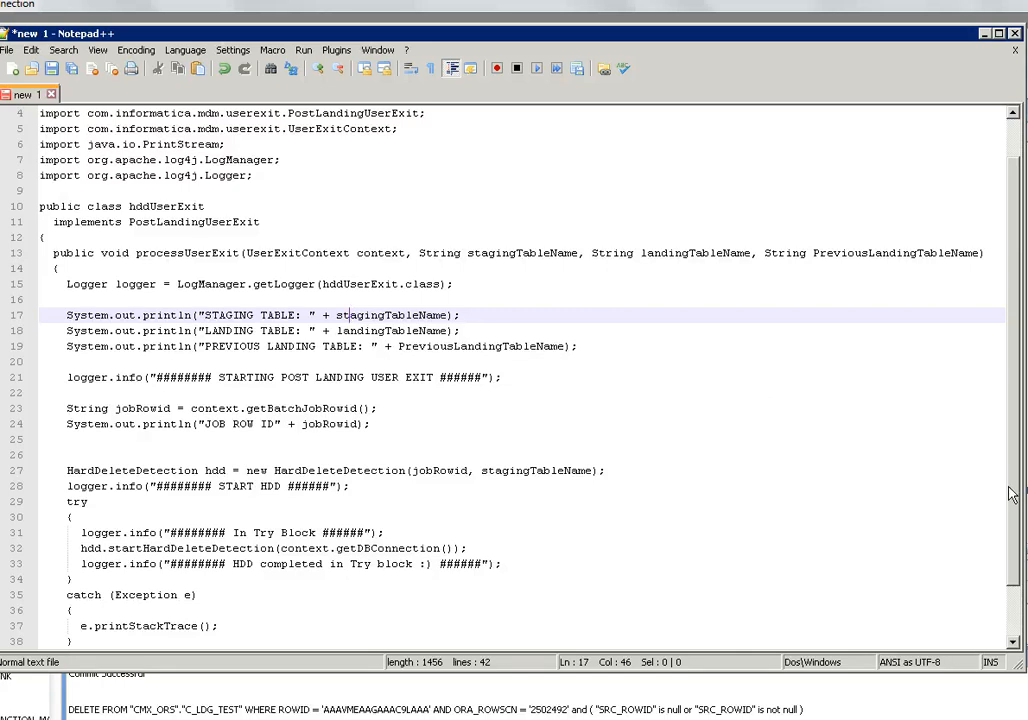
scroll(down, 3)
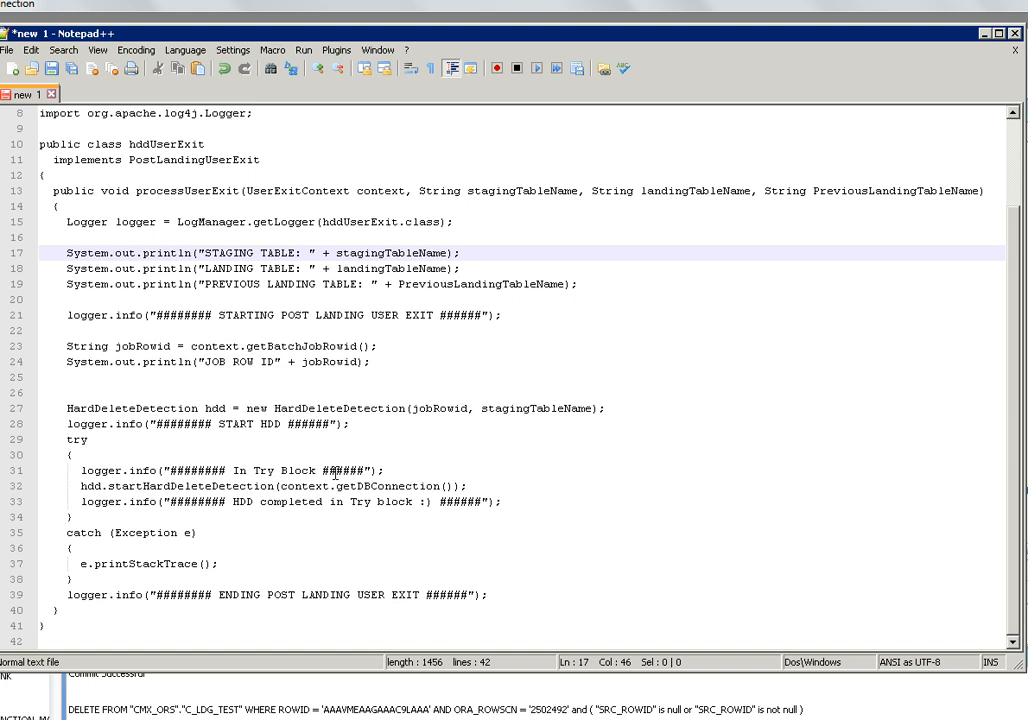
mouse_move(990, 44)
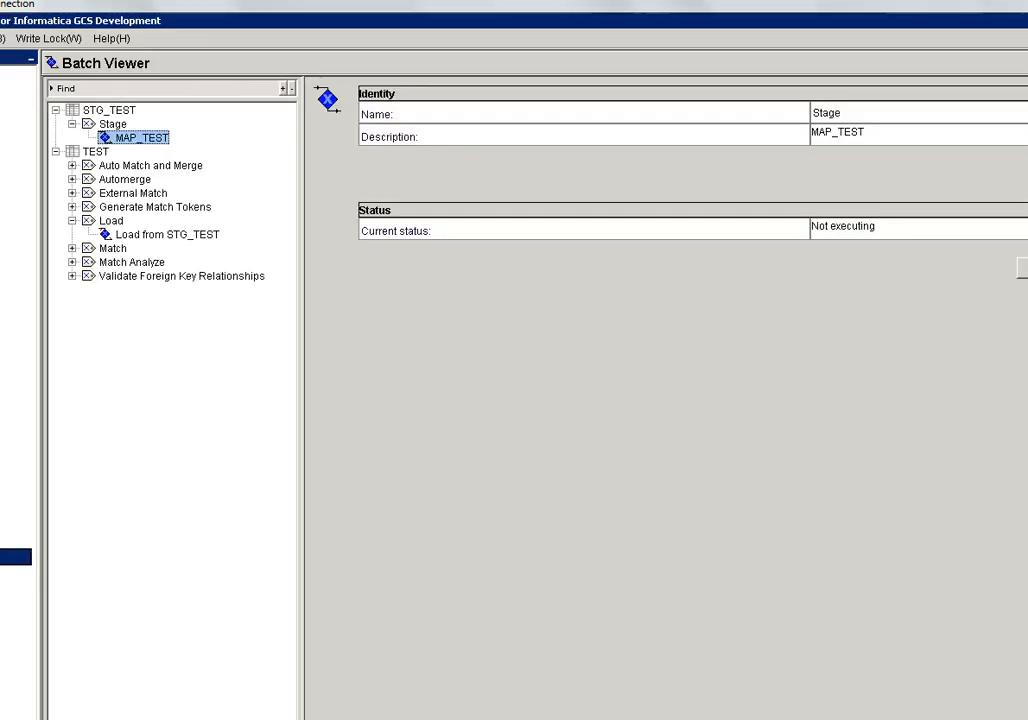
mouse_move(148, 628)
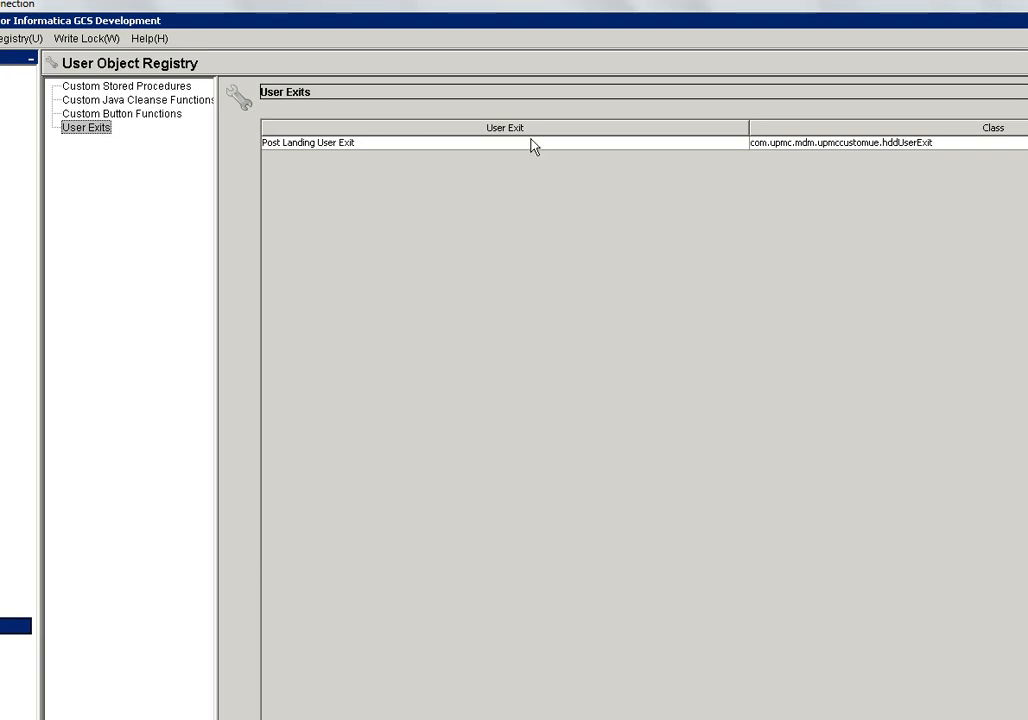
mouse_move(536, 156)
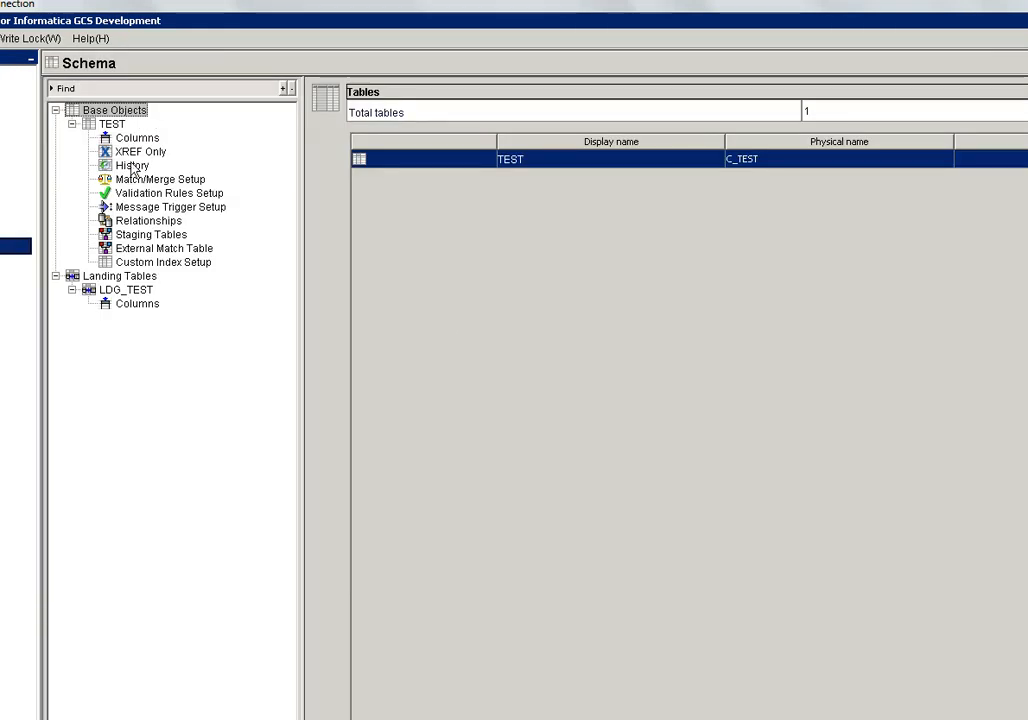
- Show TEST base object's columns with DEL_CODE default A, then the STG_TEST staging table's columns
click(136, 136)
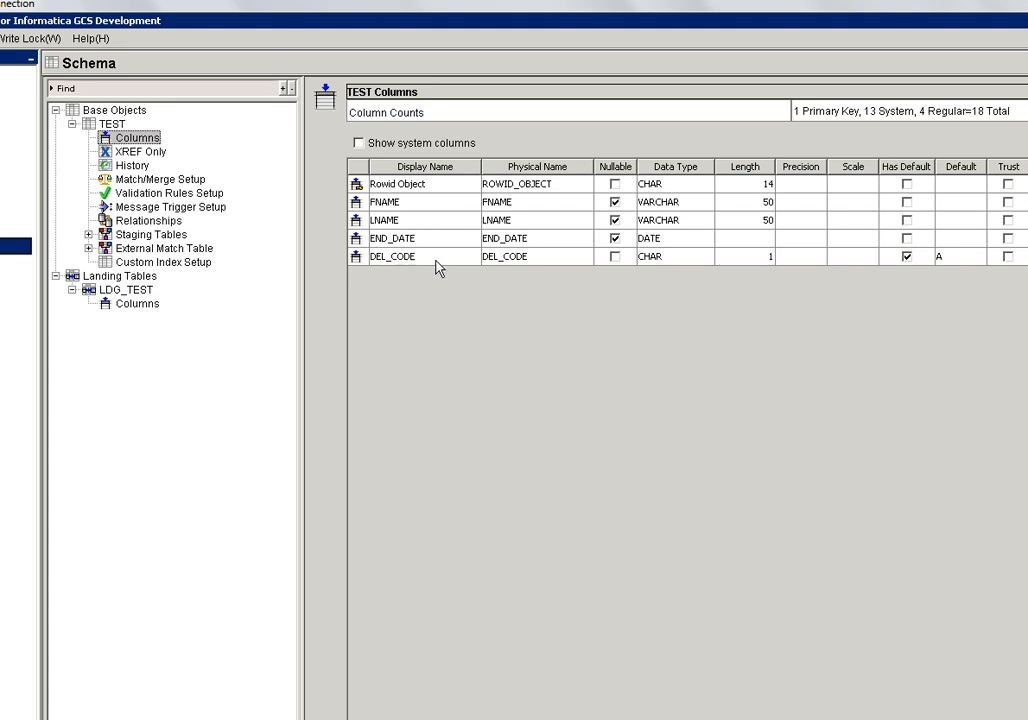
mouse_move(948, 268)
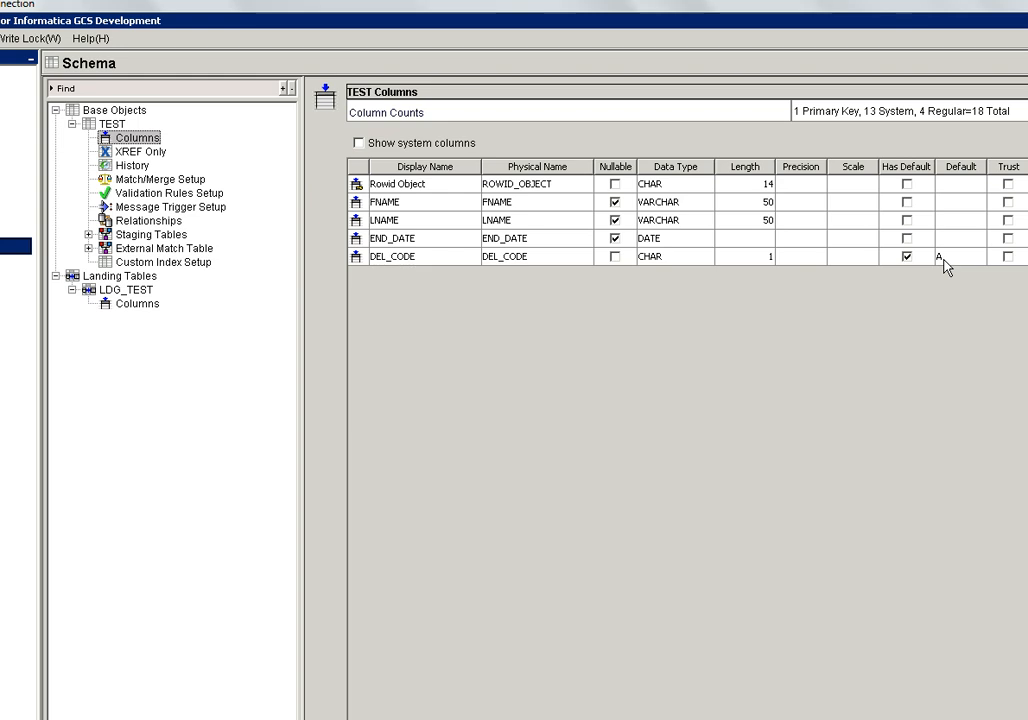
click(88, 234)
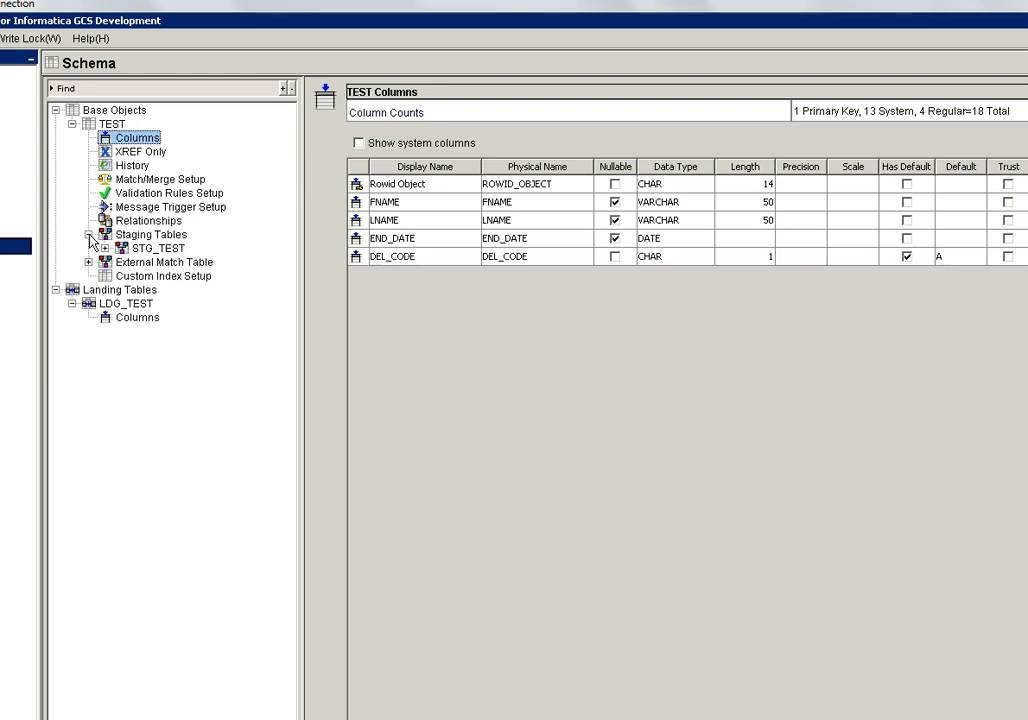
click(104, 248)
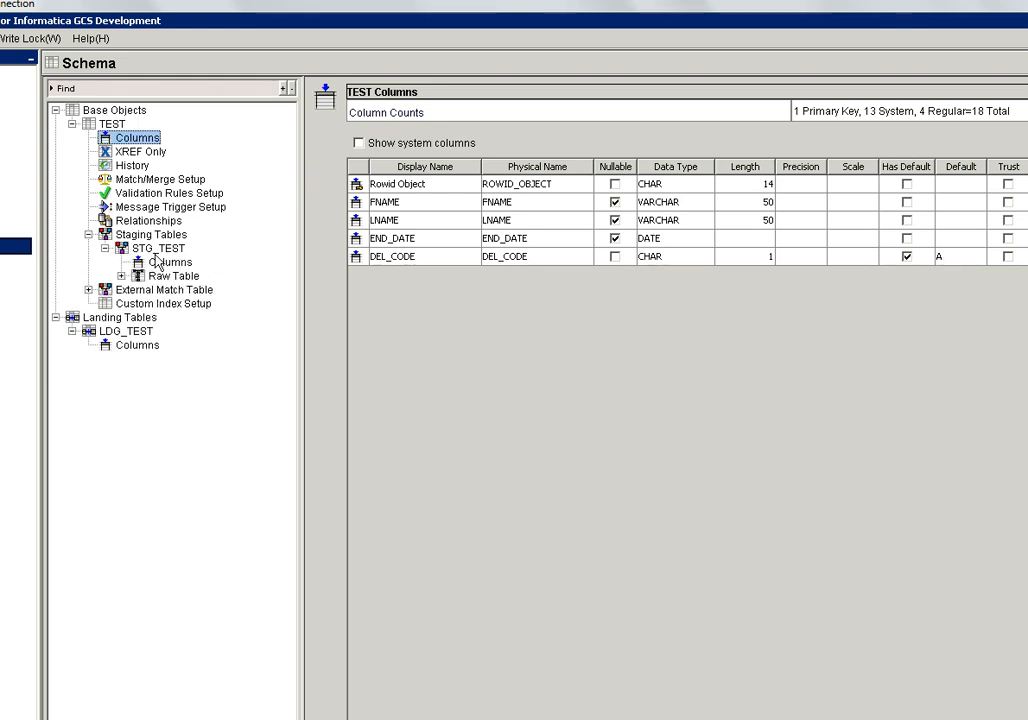
click(136, 344)
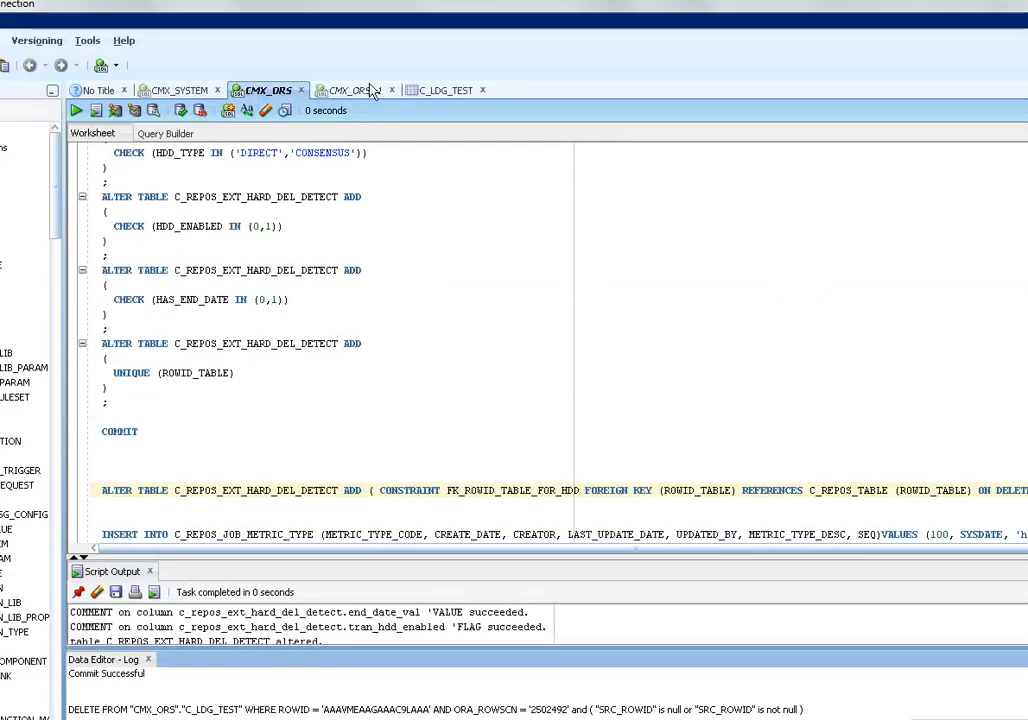
- Show the C_REPOS_EXT_HARD_DEL_DETECT insert for C_STG_TEST, highlighting the DIRECT hard delete type
click(352, 88)
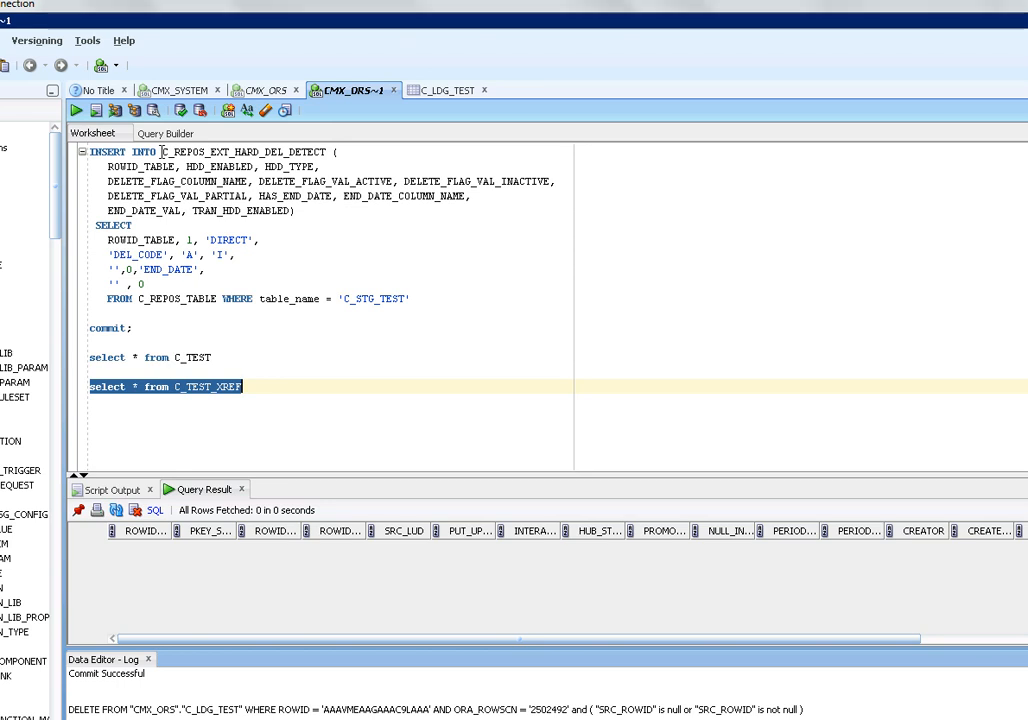
click(380, 298)
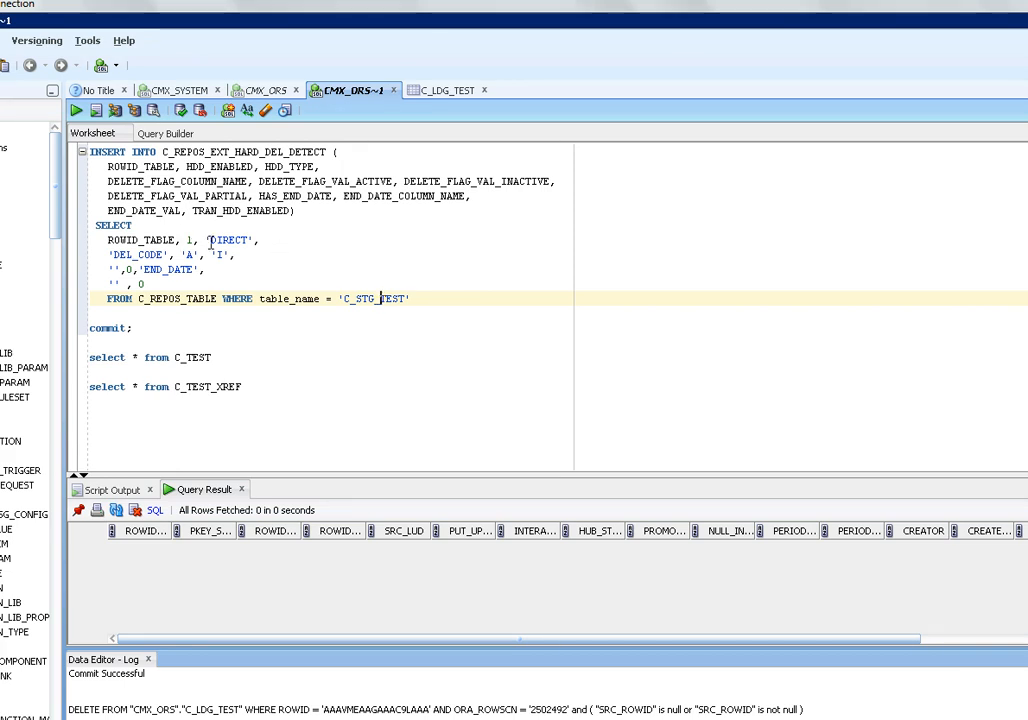
double_click(228, 240)
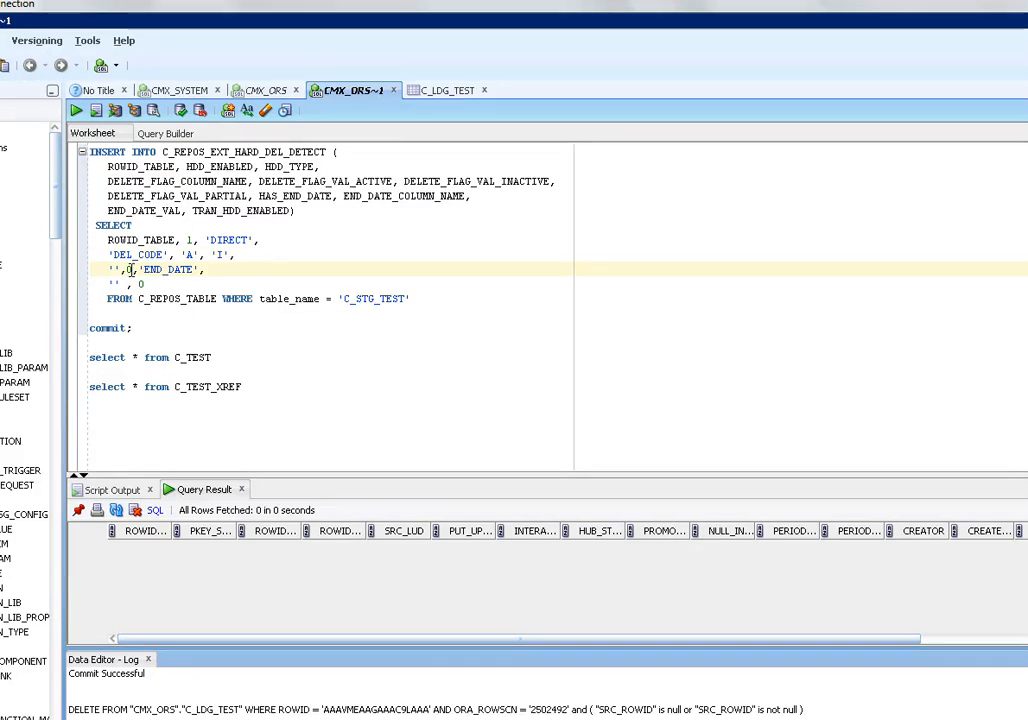
mouse_move(178, 230)
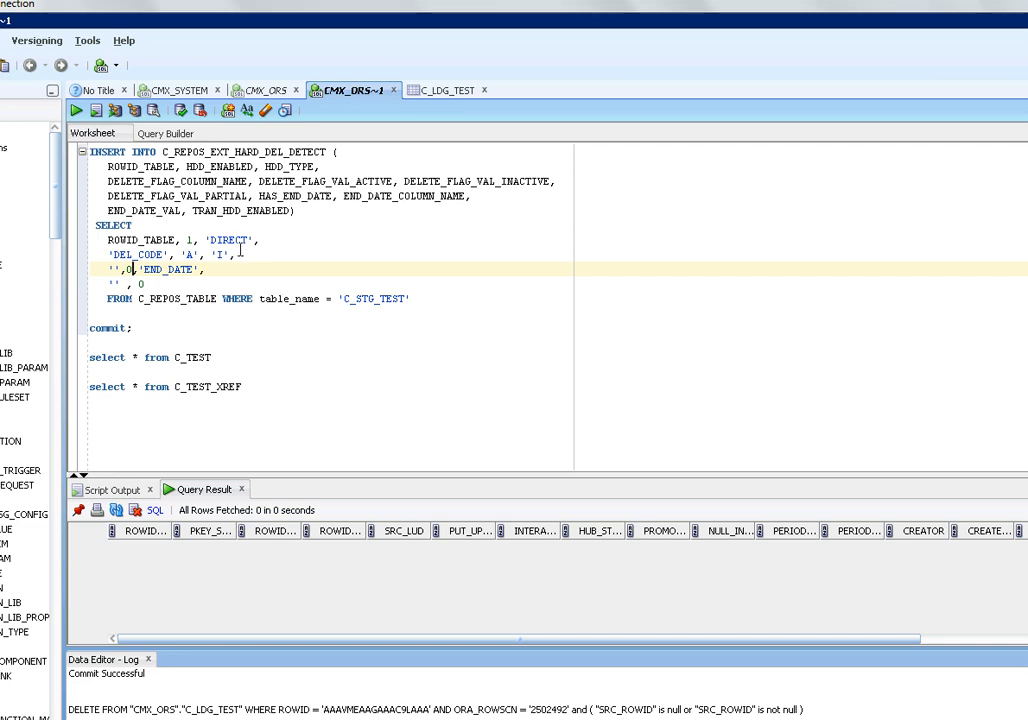
mouse_move(212, 168)
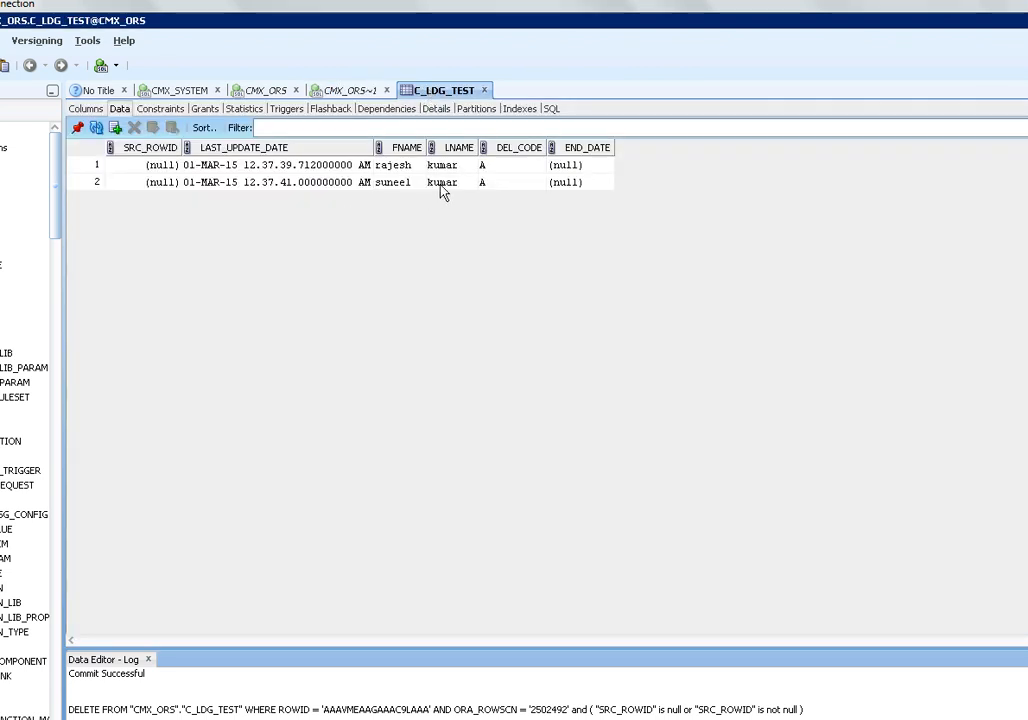
- Show C_LDG_TEST's data: two landing rows, both with DEL_CODE A
click(444, 164)
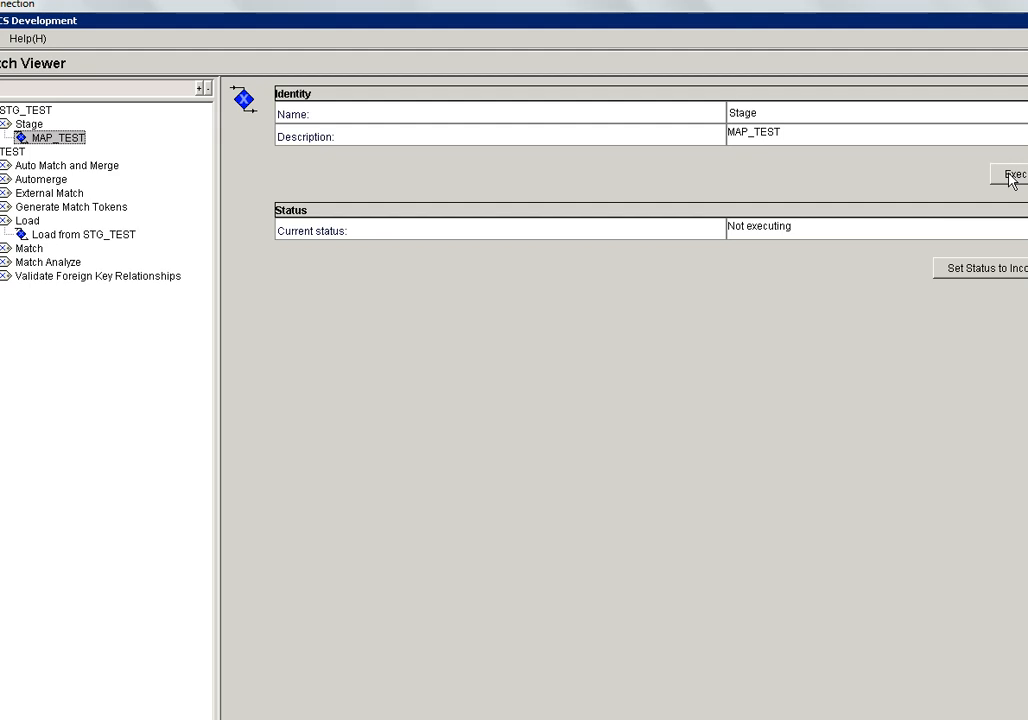
- Run the MAP_TEST stage job and view its result of 2 records inserted
click(1014, 174)
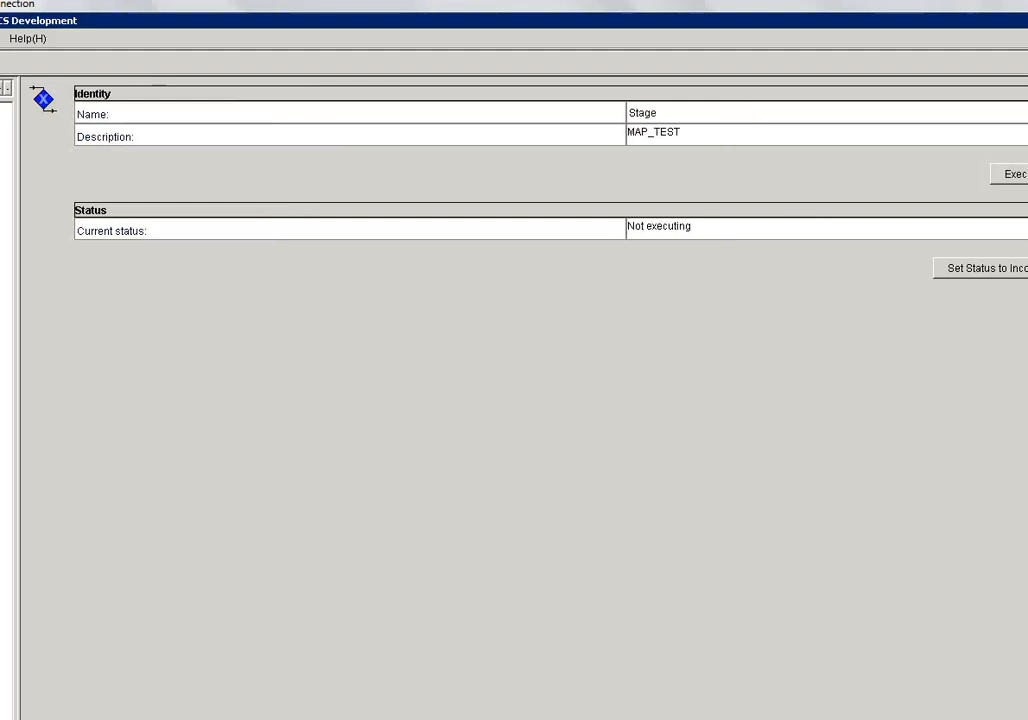
mouse_move(50, 110)
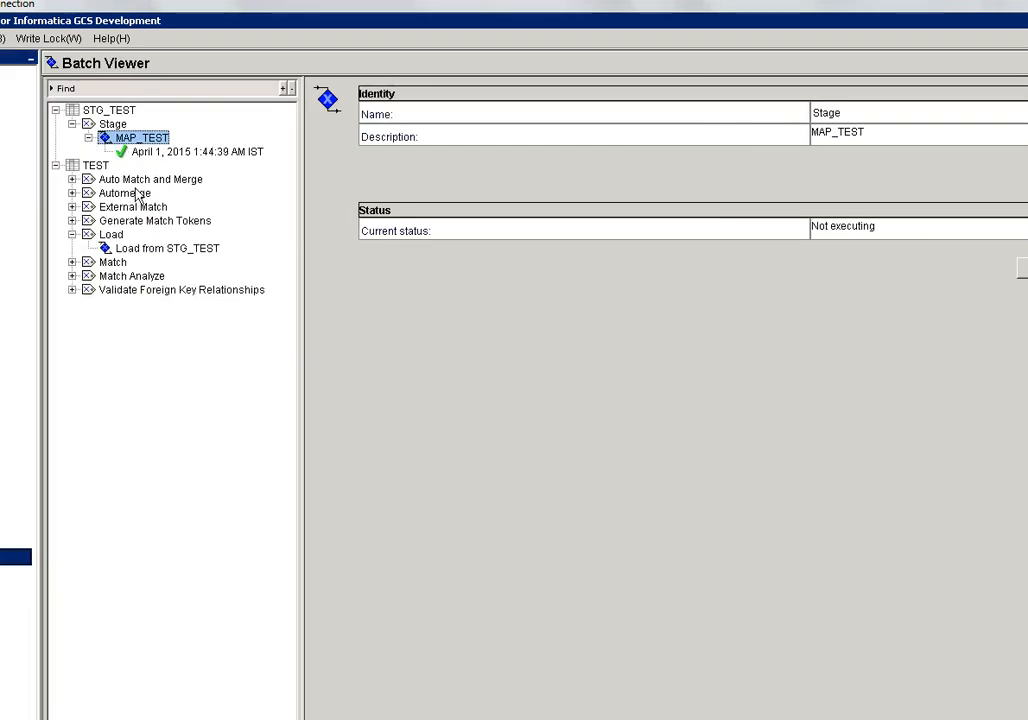
click(196, 152)
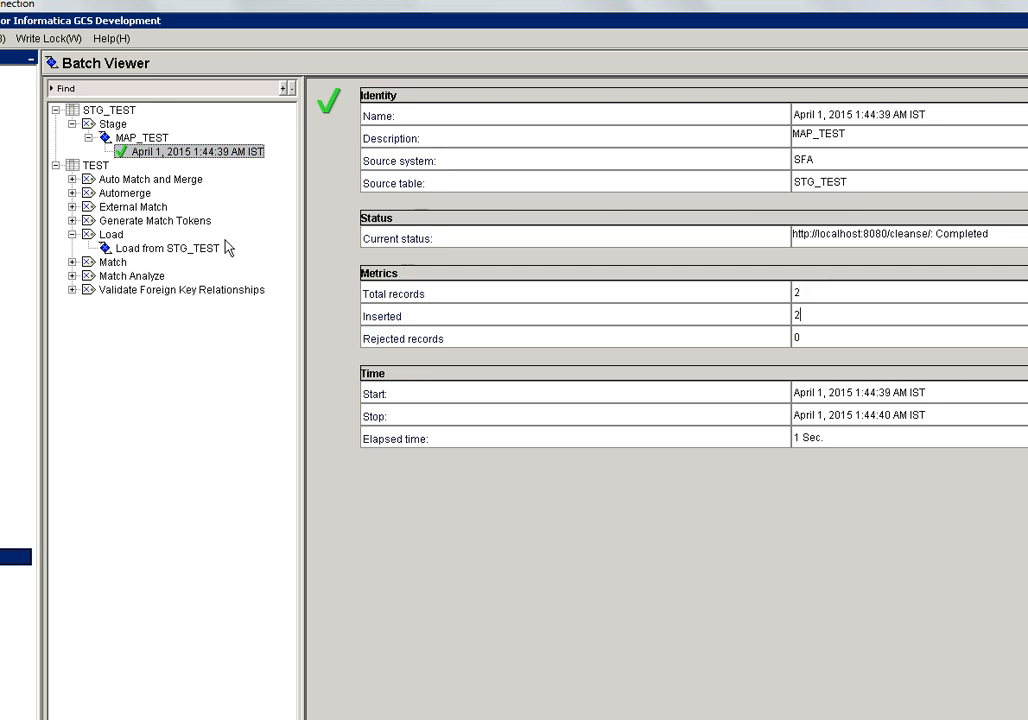
- Run the Load from STG_TEST job and view its result of 2 records inserted
click(164, 248)
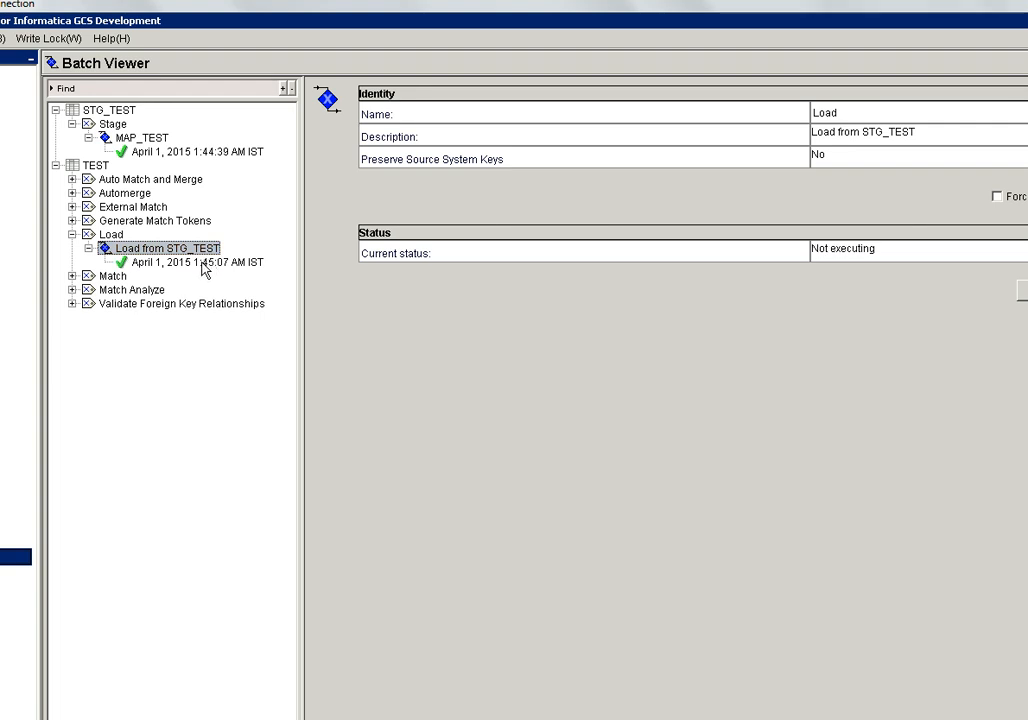
click(196, 262)
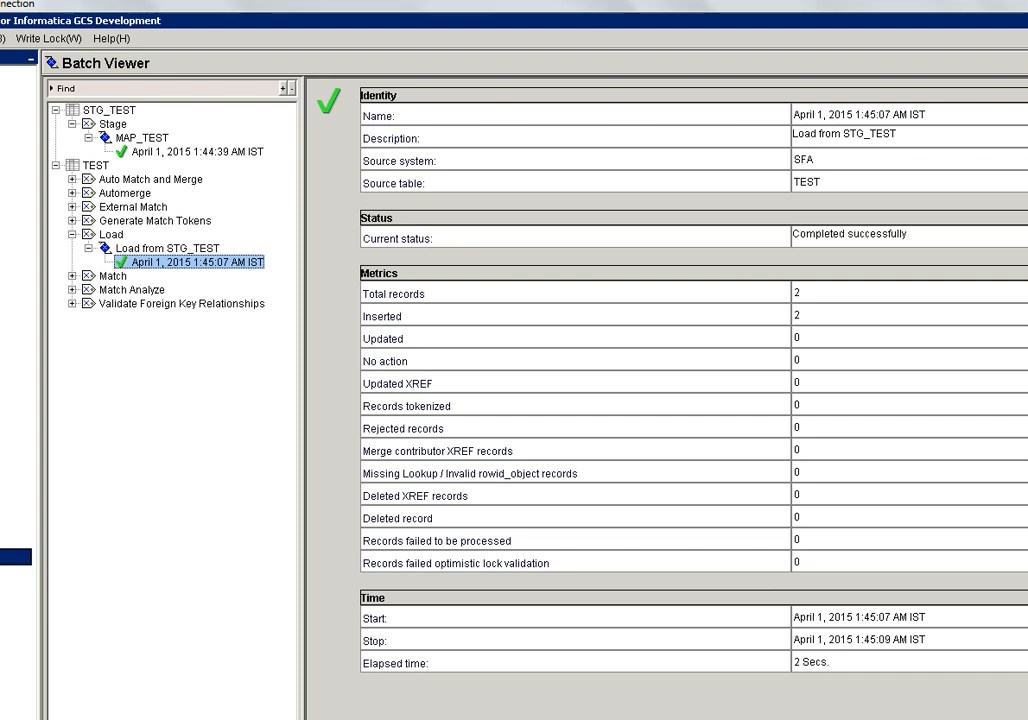
scroll(down, 3)
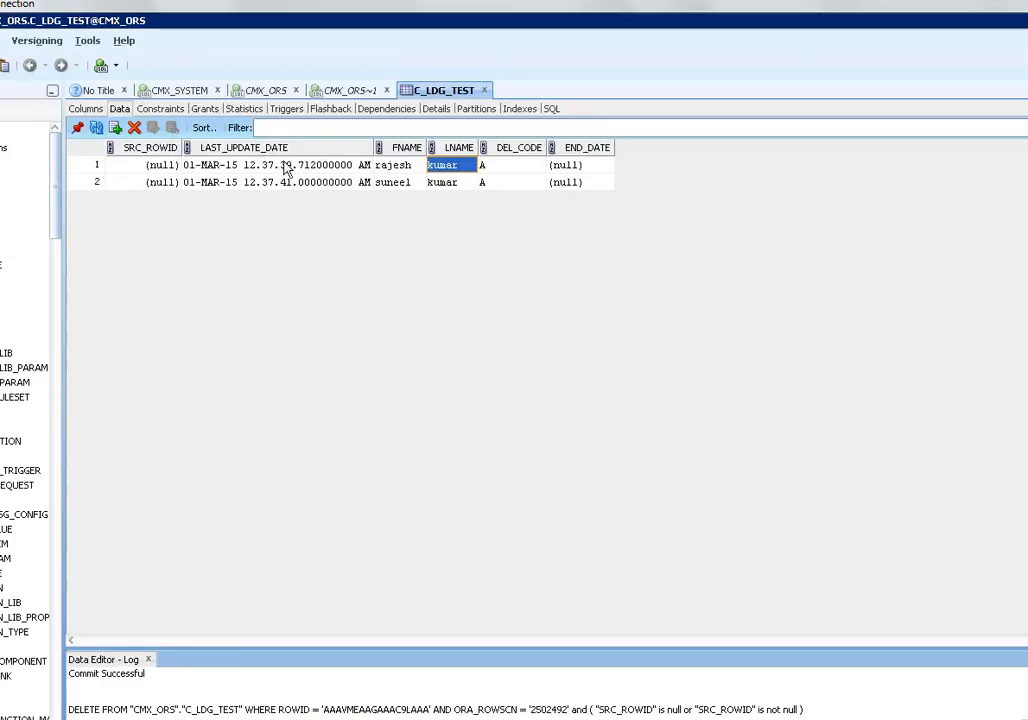
- Select the second C_LDG_TEST landing record and delete it
click(276, 182)
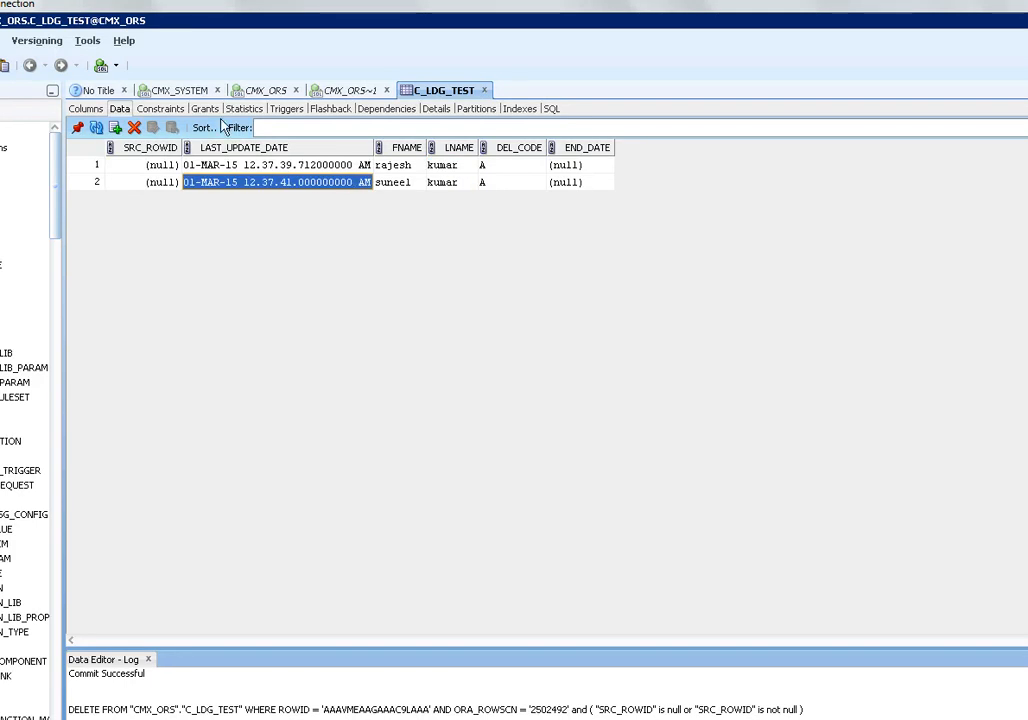
click(134, 128)
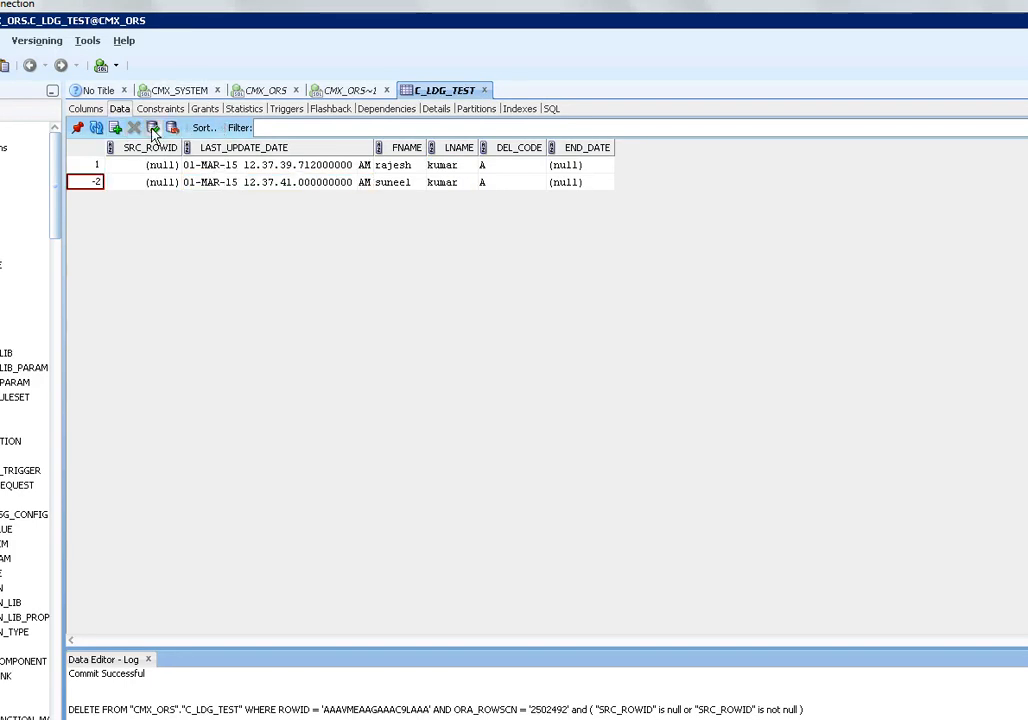
click(152, 128)
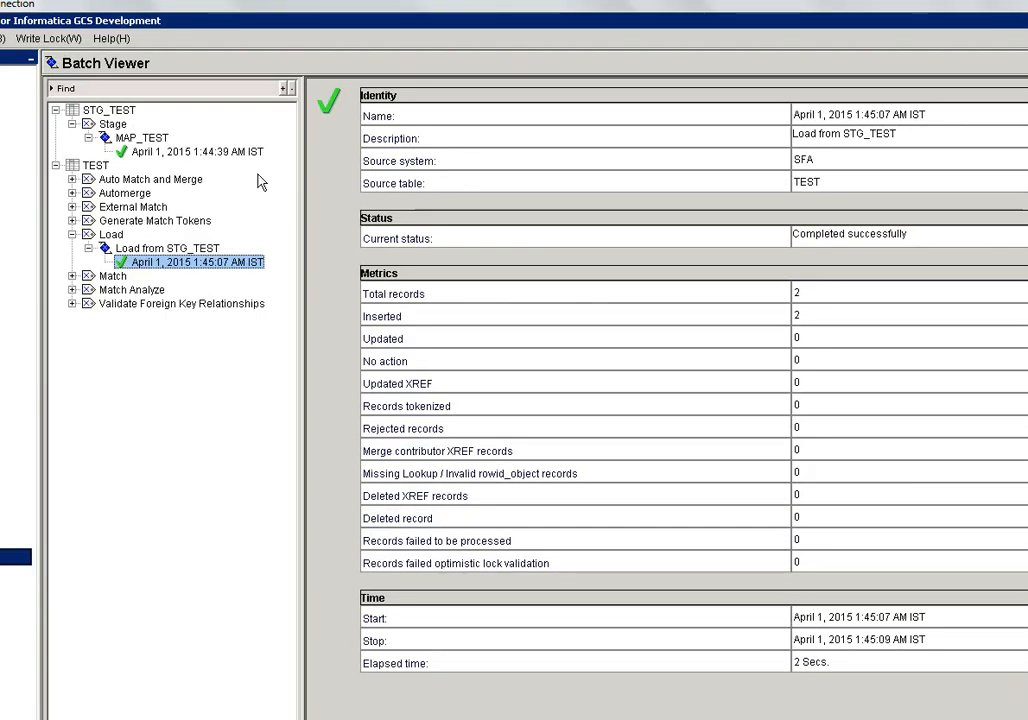
- Rerun the MAP_TEST stage job and view its metrics: 1 inserted, 1 flagged as deleted
click(196, 152)
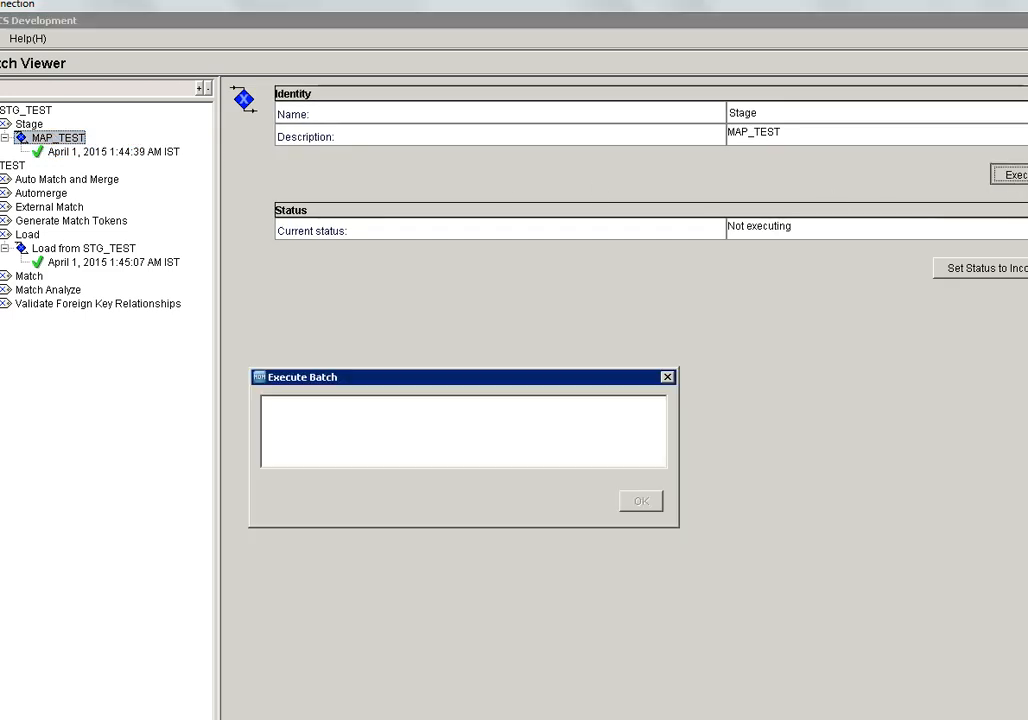
mouse_move(532, 216)
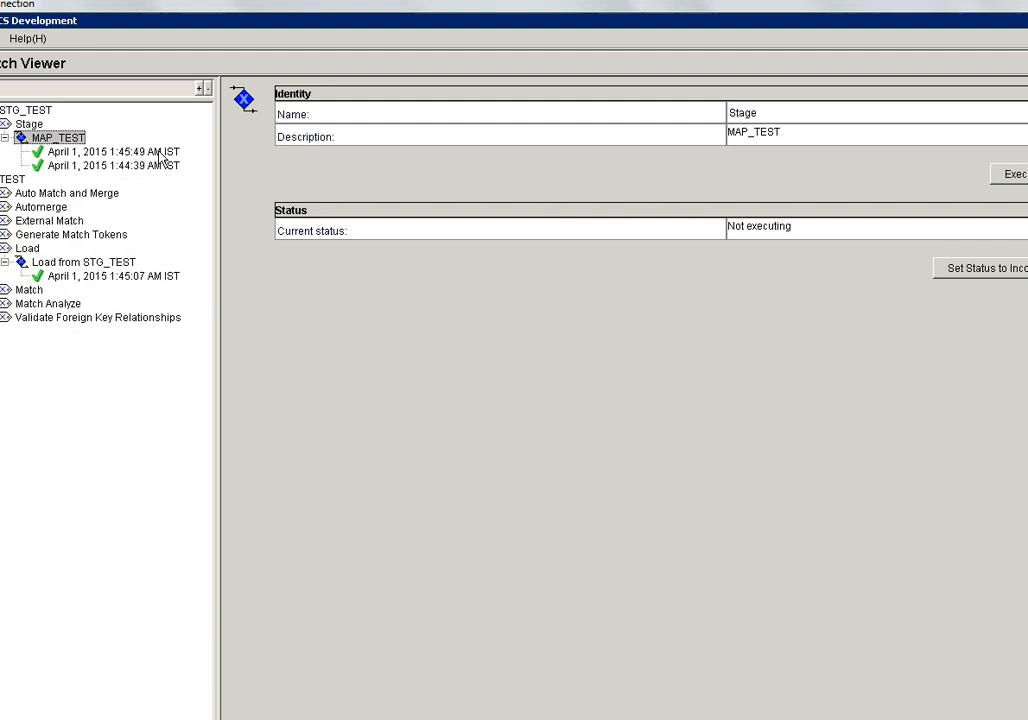
click(110, 152)
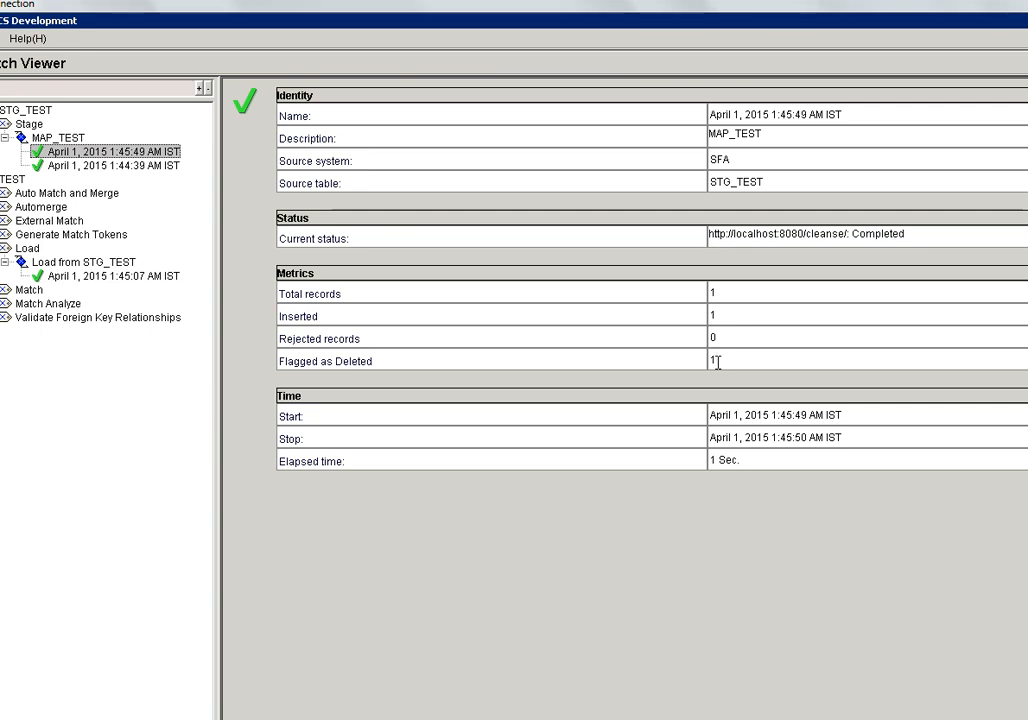
mouse_move(178, 216)
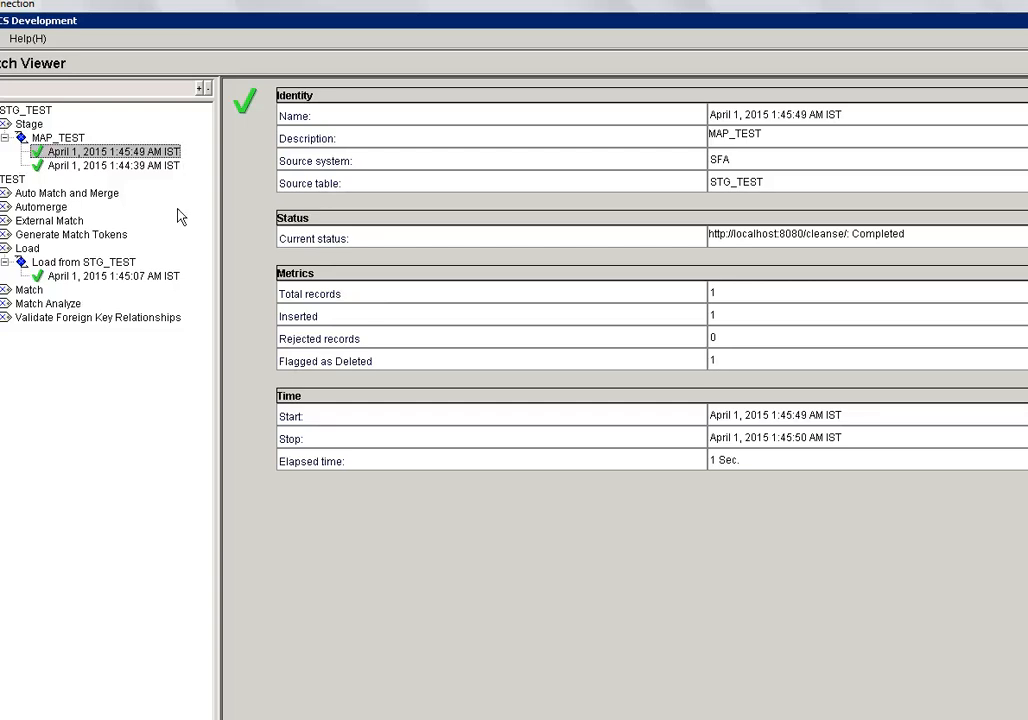
scroll(down, 3)
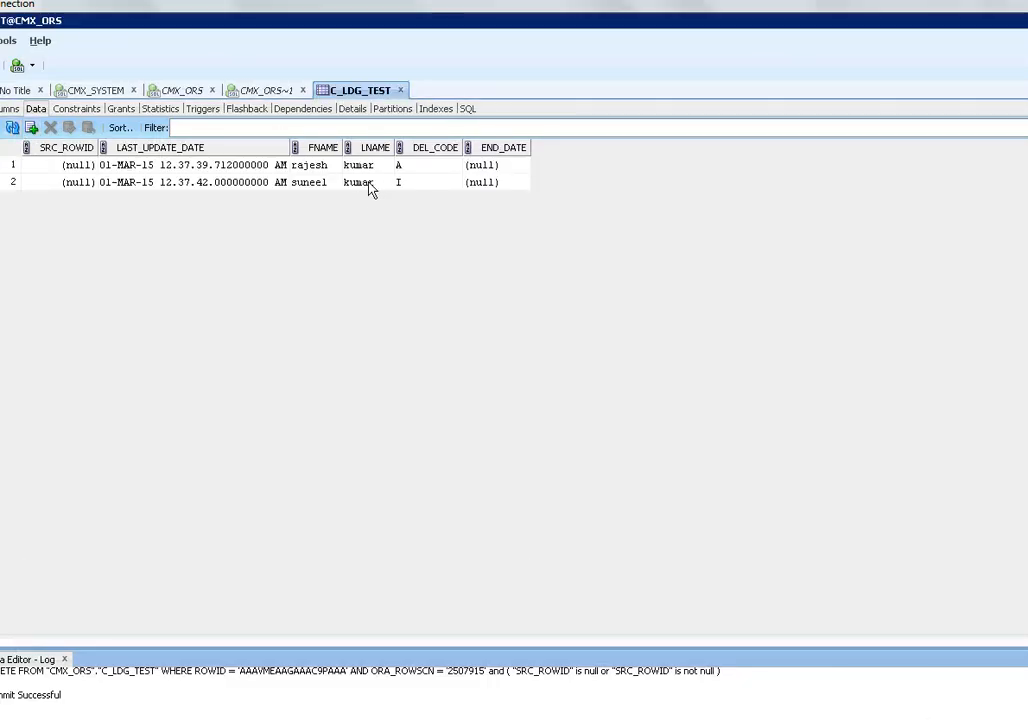
- View the C_LDG_TEST data where the second record now shows DEL_CODE I
click(428, 182)
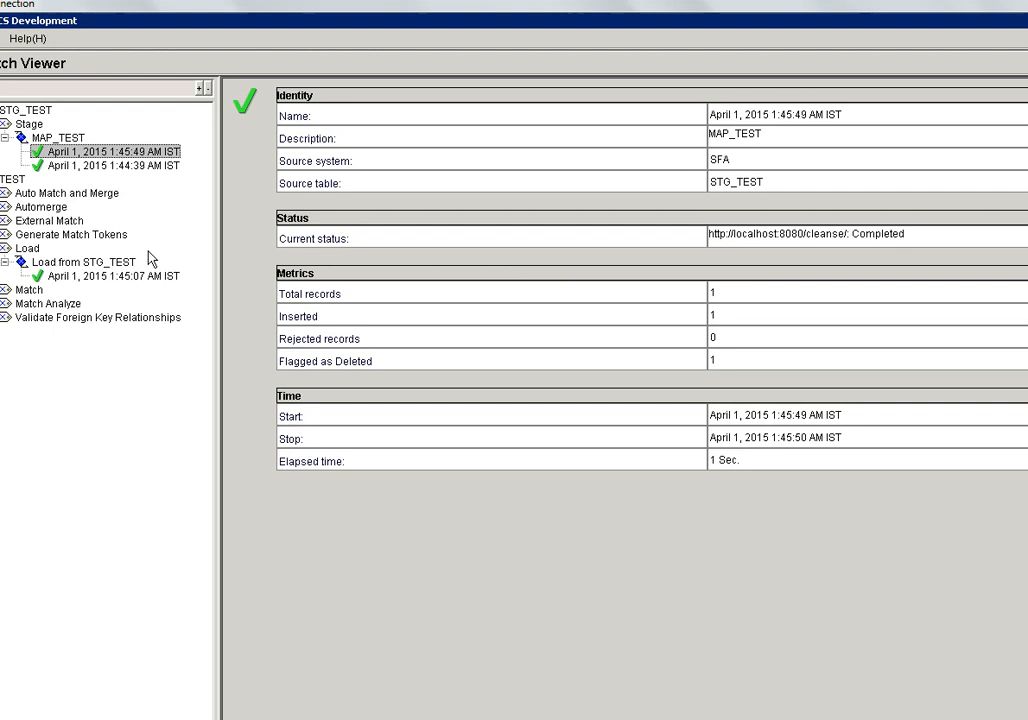
- Rerun the Load from STG_TEST job and view its metrics showing 1 record updated
click(84, 262)
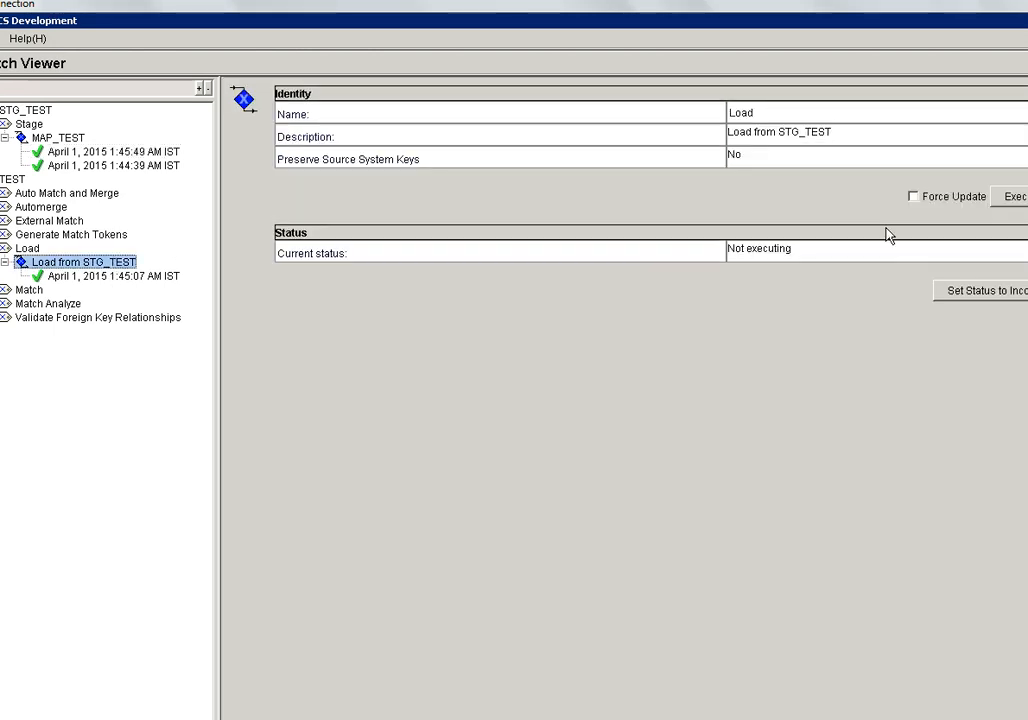
click(1016, 196)
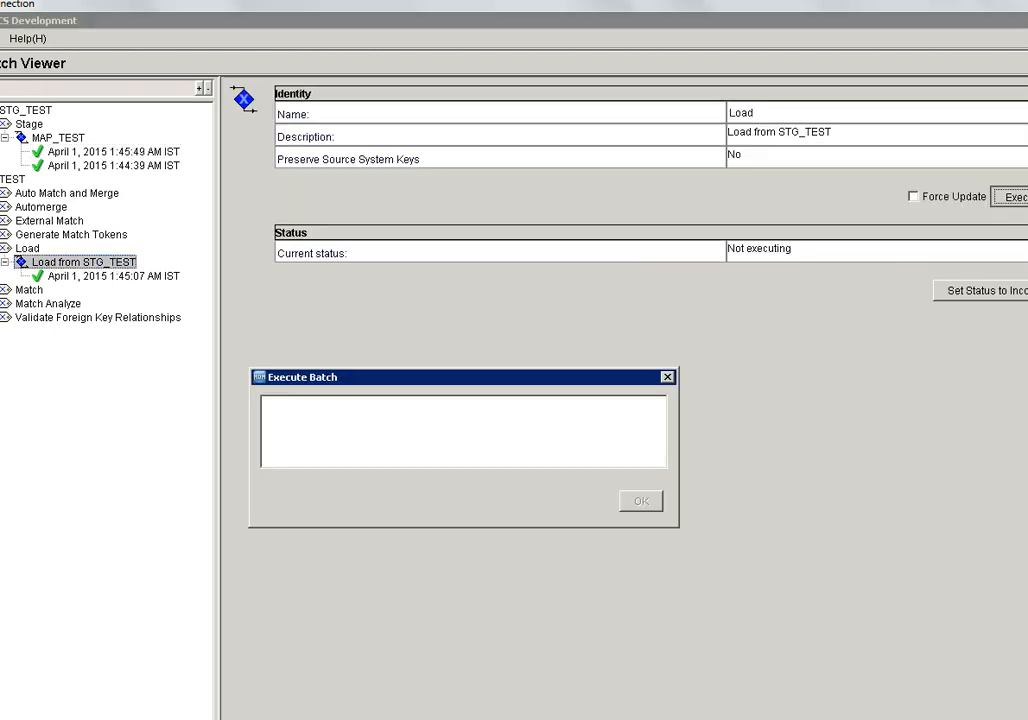
mouse_move(670, 284)
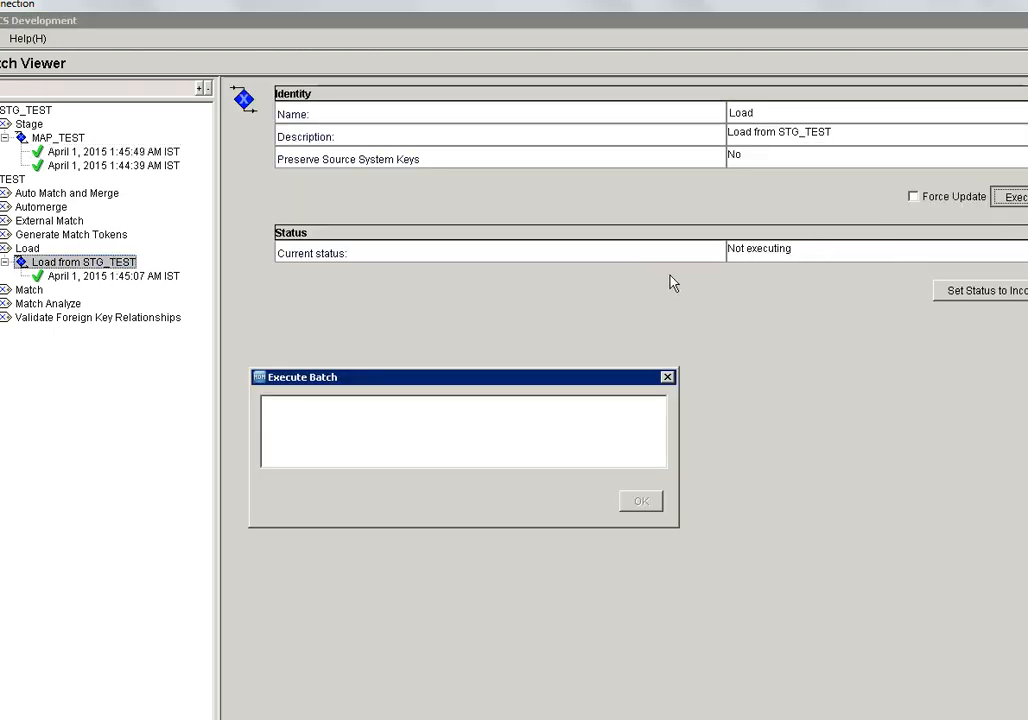
click(640, 500)
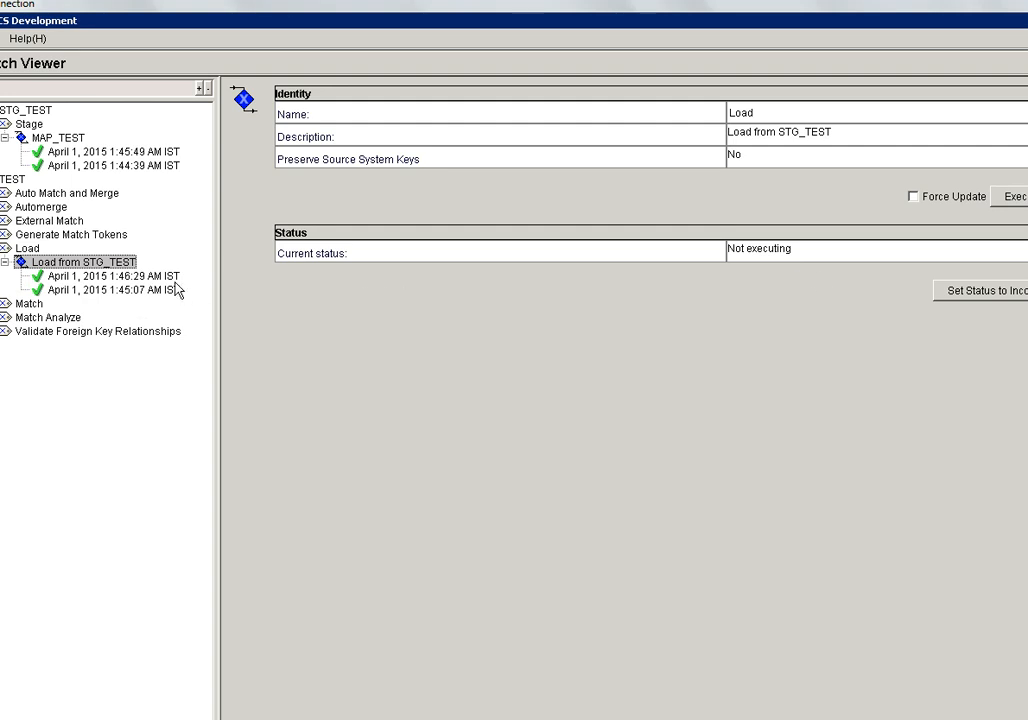
click(118, 276)
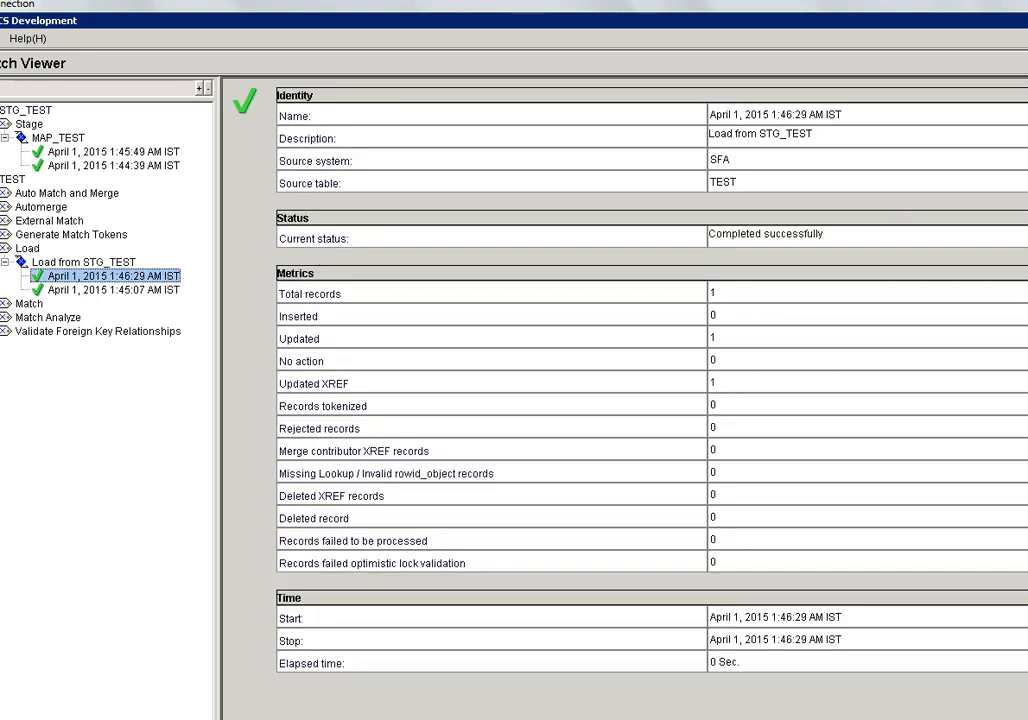
scroll(down, 3)
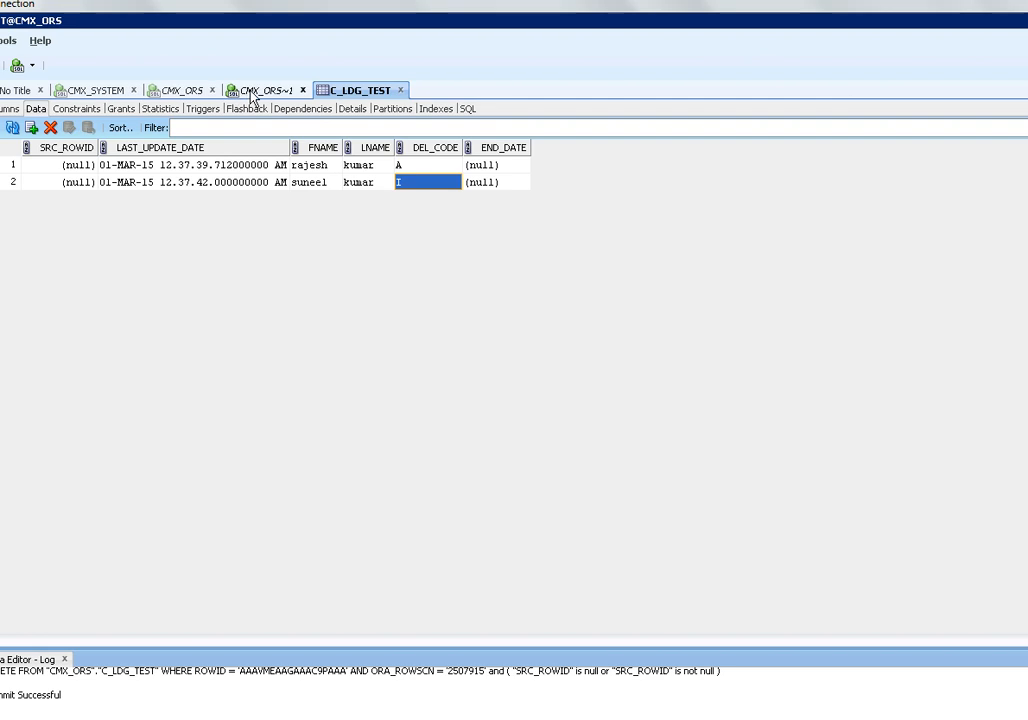
- Run 'select * from C_TEST' and confirm suneel's DEL_CODE is I and rajesh's is A
click(262, 88)
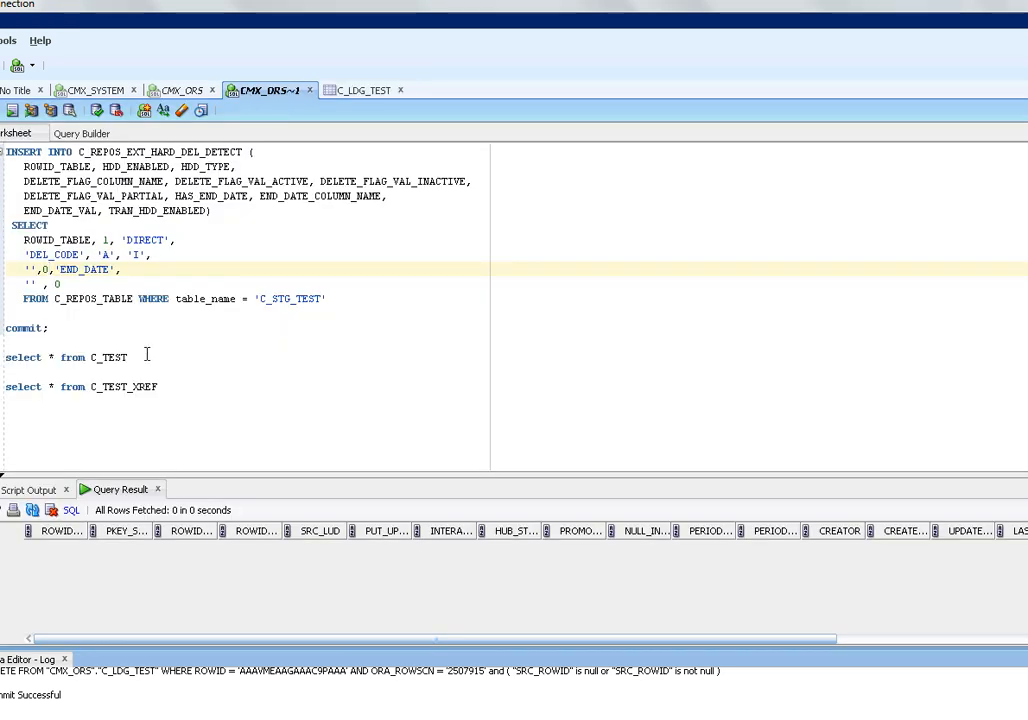
triple_click(60, 356)
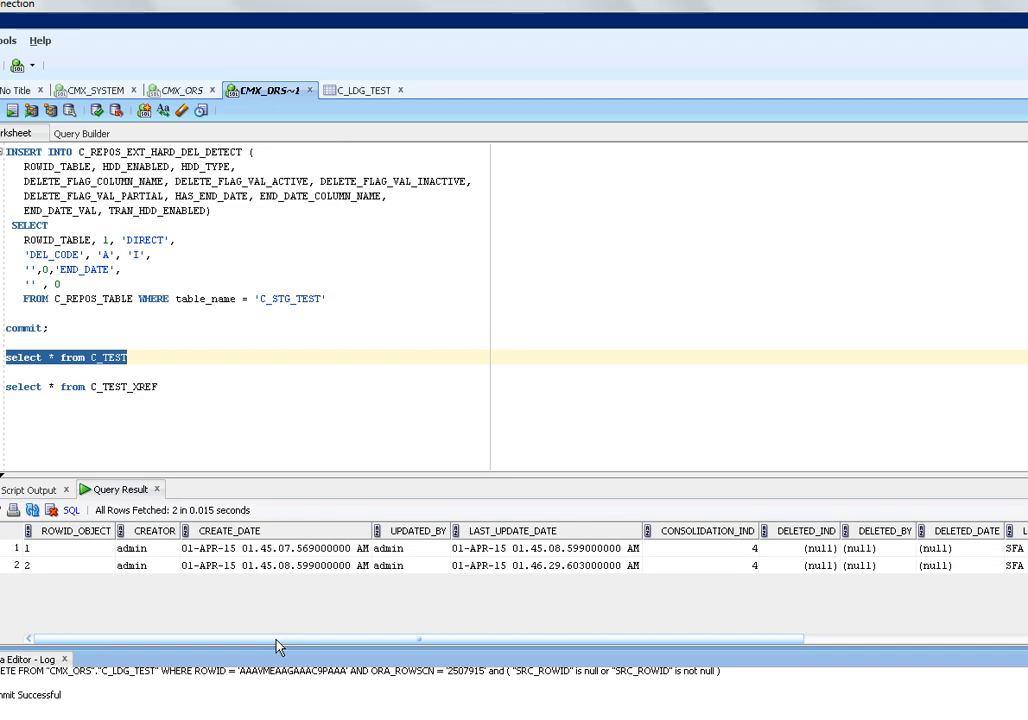
scroll(right, 3)
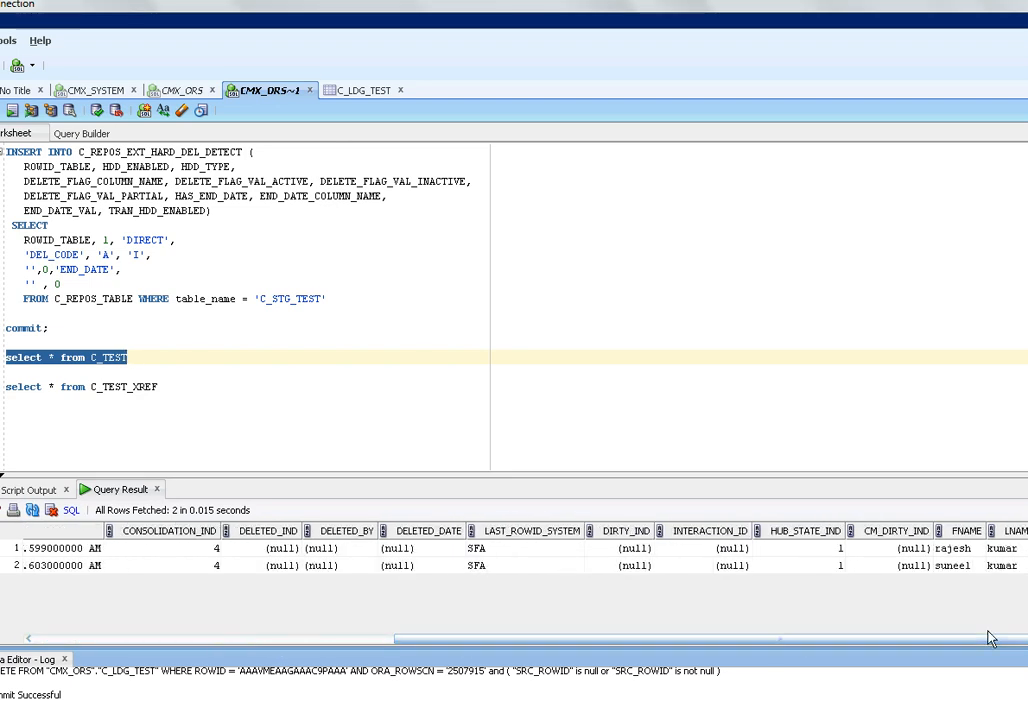
mouse_move(292, 586)
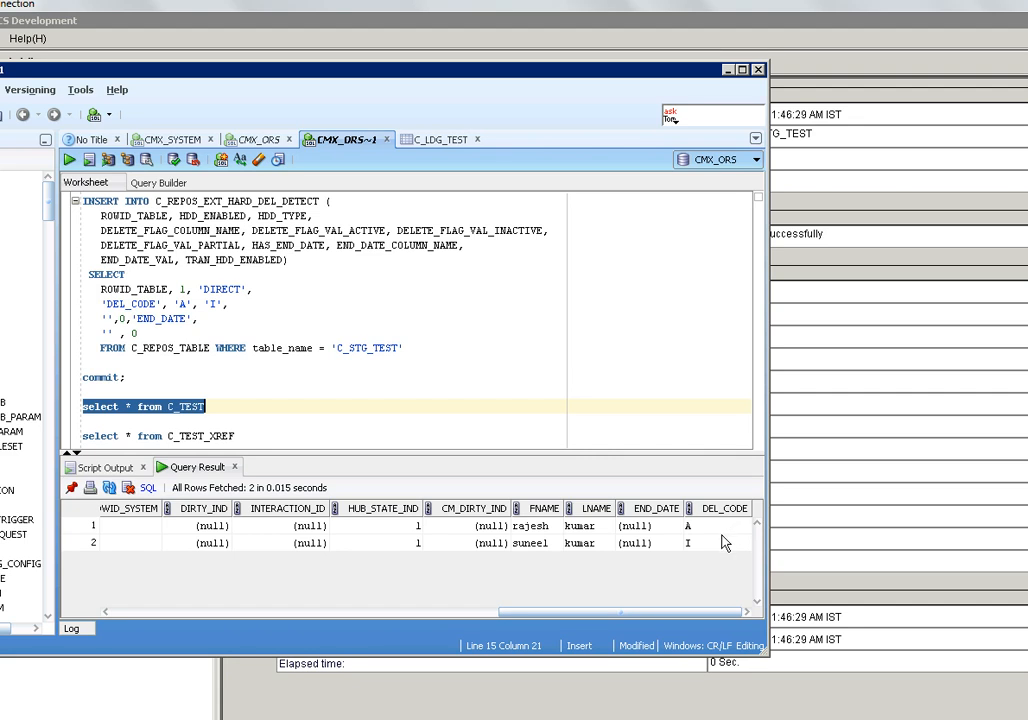
click(716, 544)
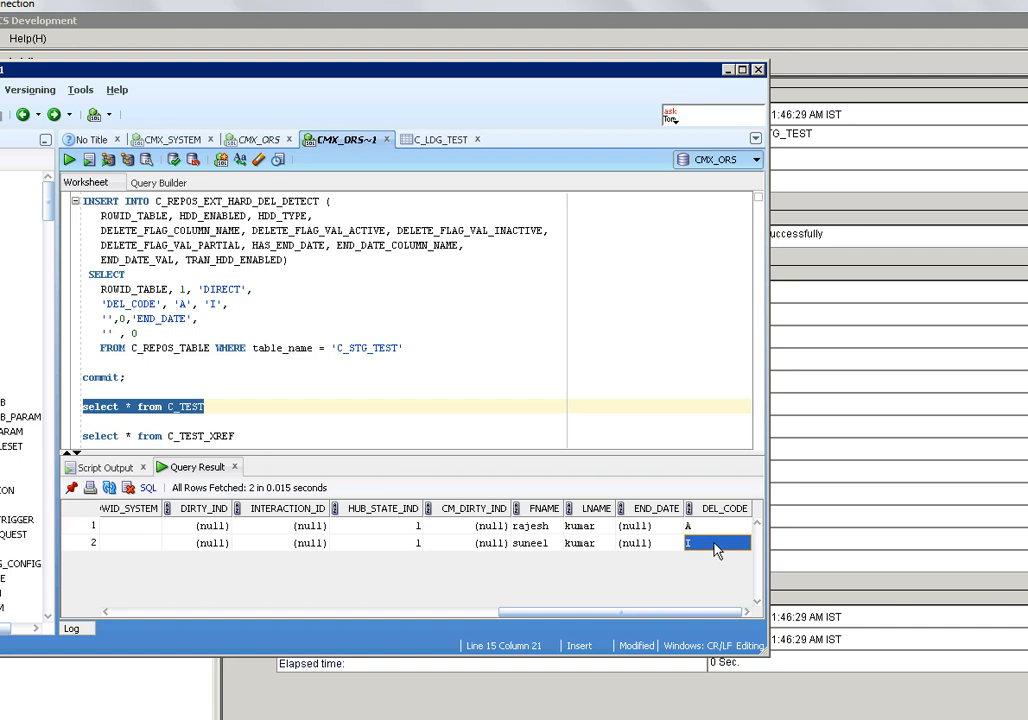
mouse_move(70, 688)
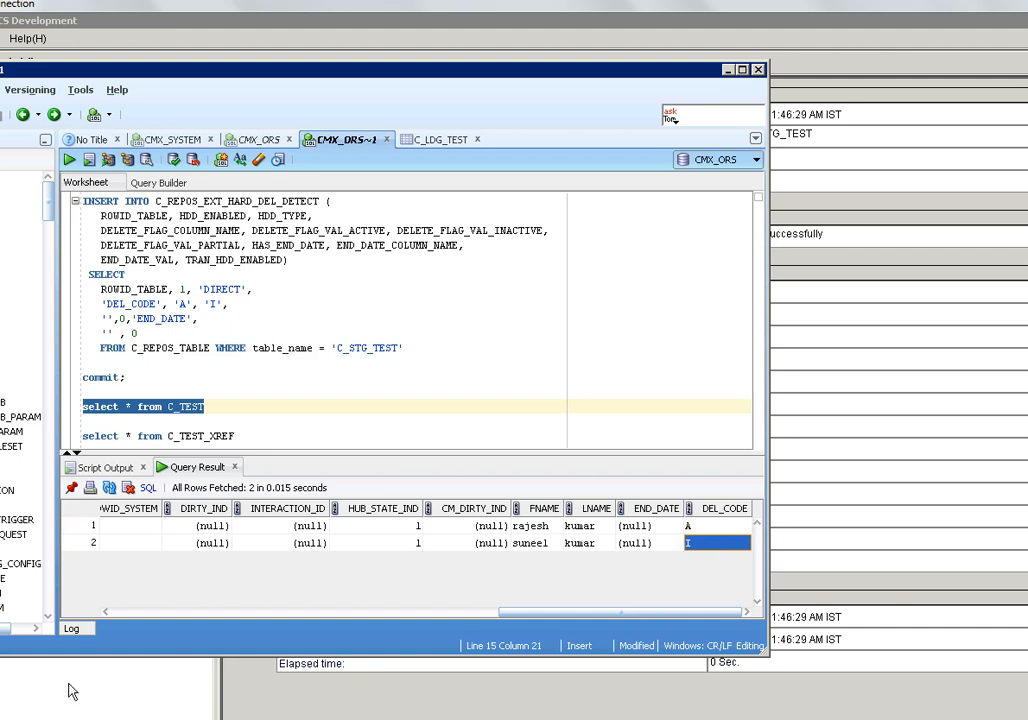